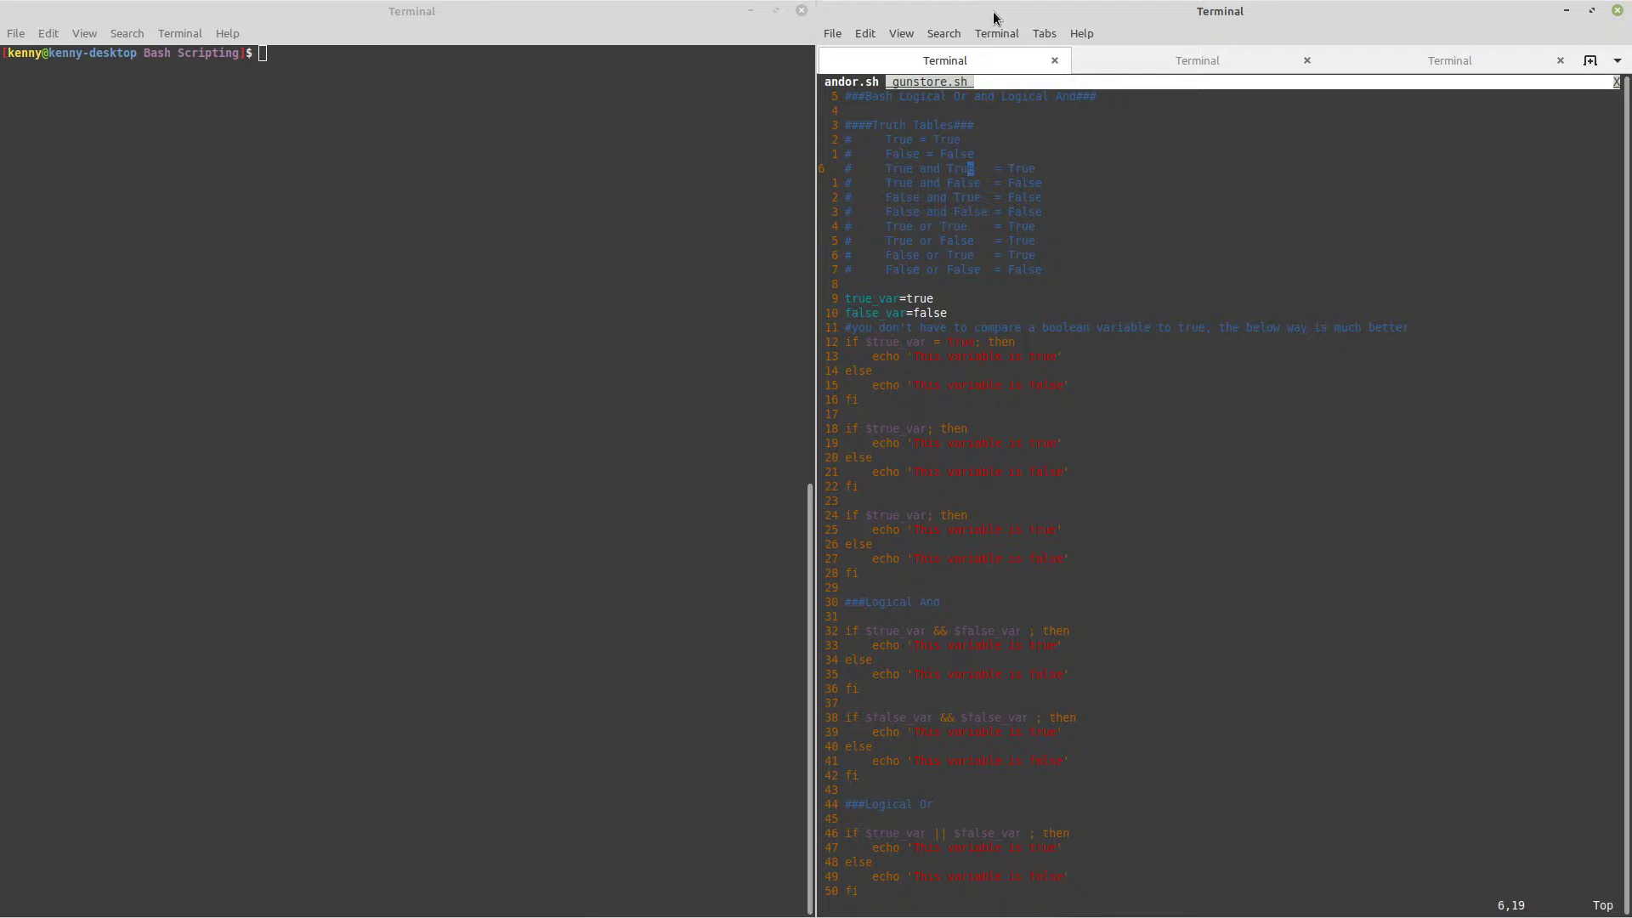
# Append ' and True and True ...' after 'True and False' so the line still equals False.
pyautogui.press('Right')
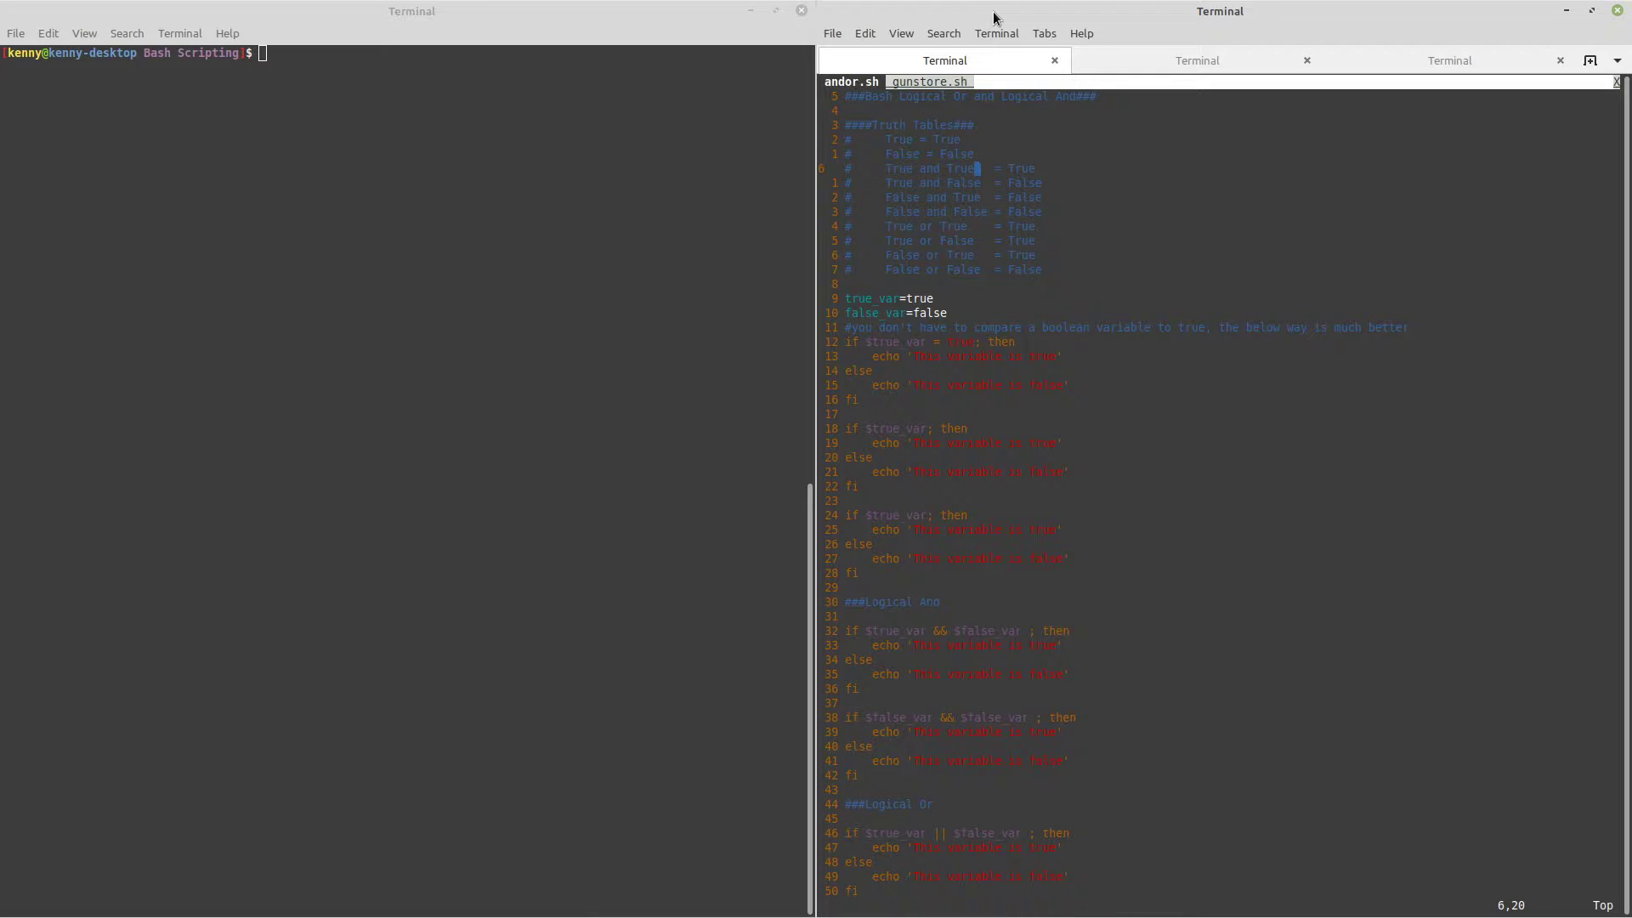
pyautogui.press('Down')
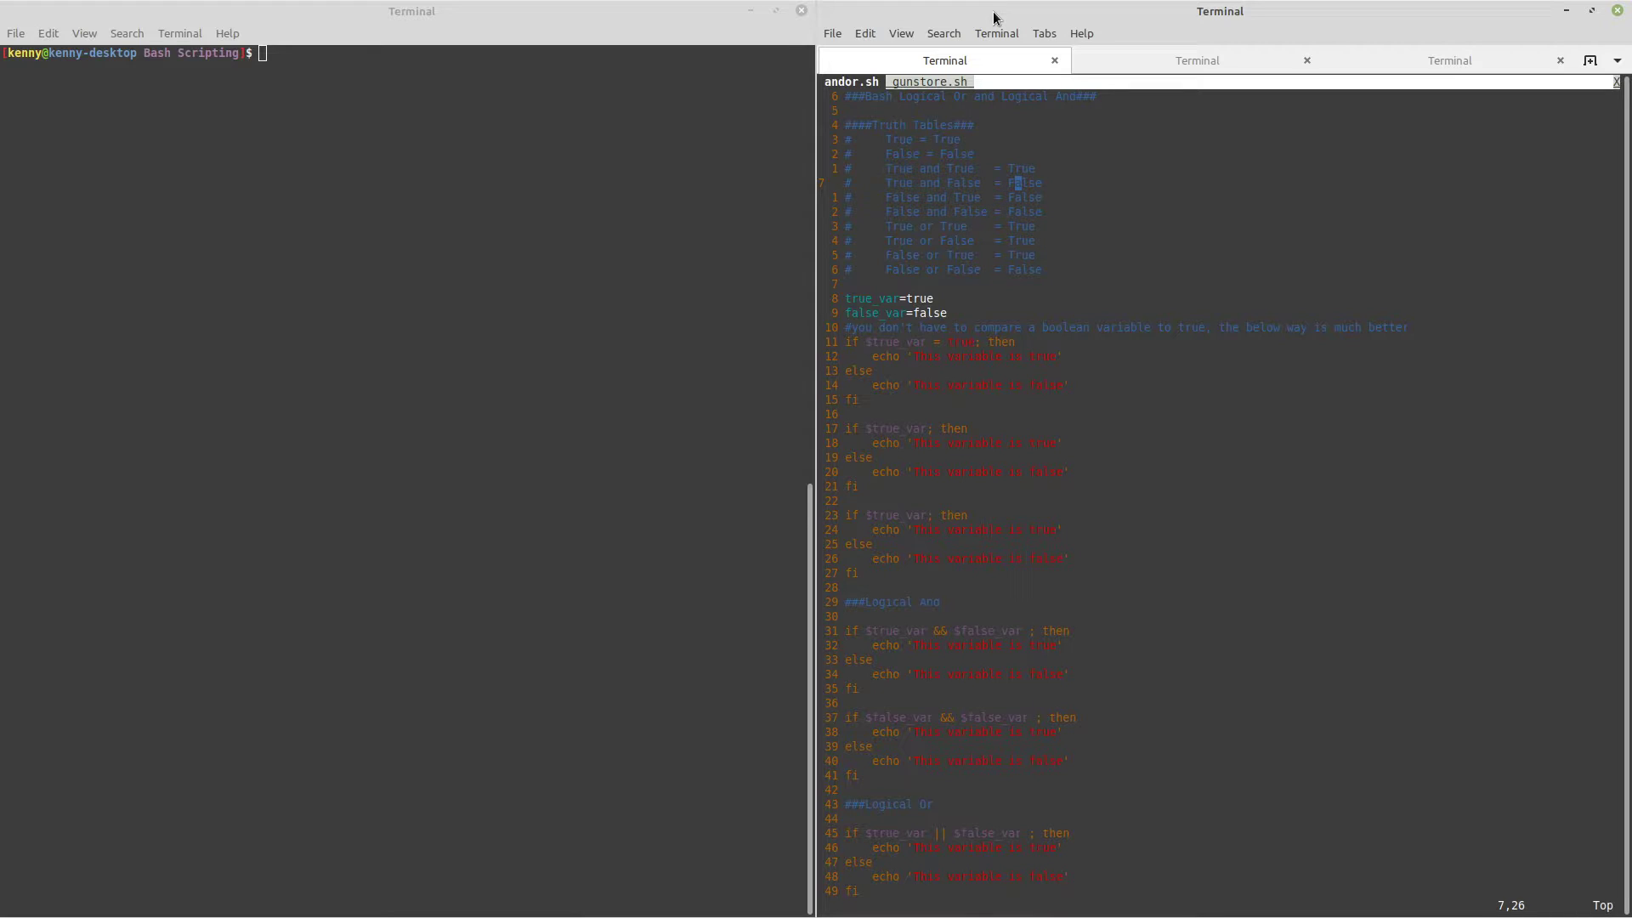
pyautogui.press('Left')
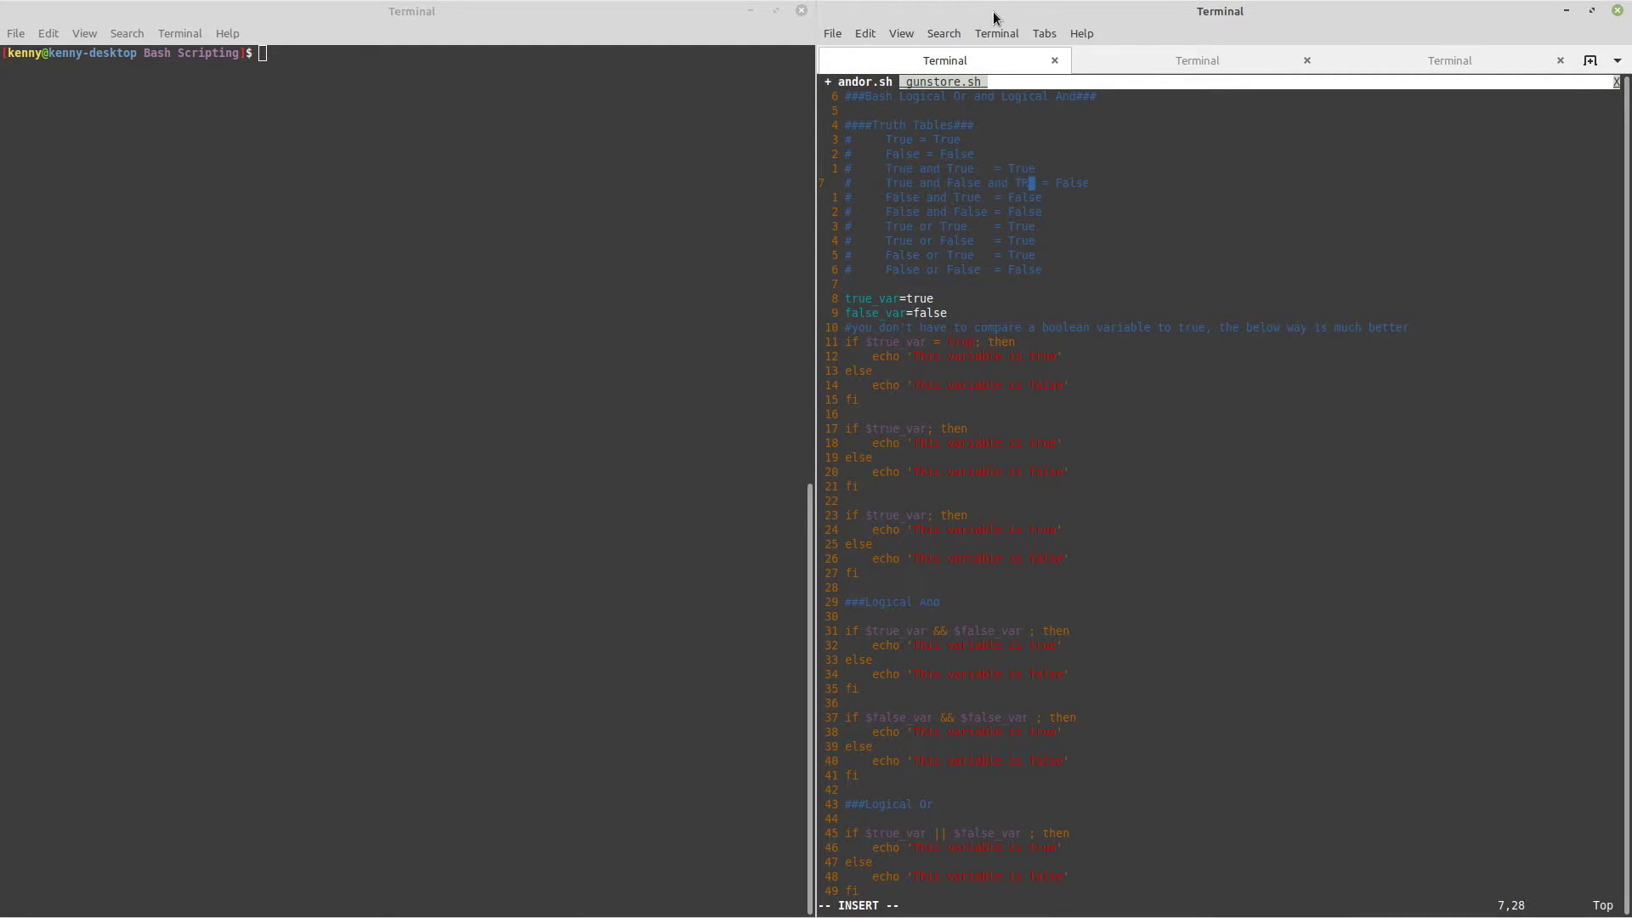
pyautogui.write('and True ...')
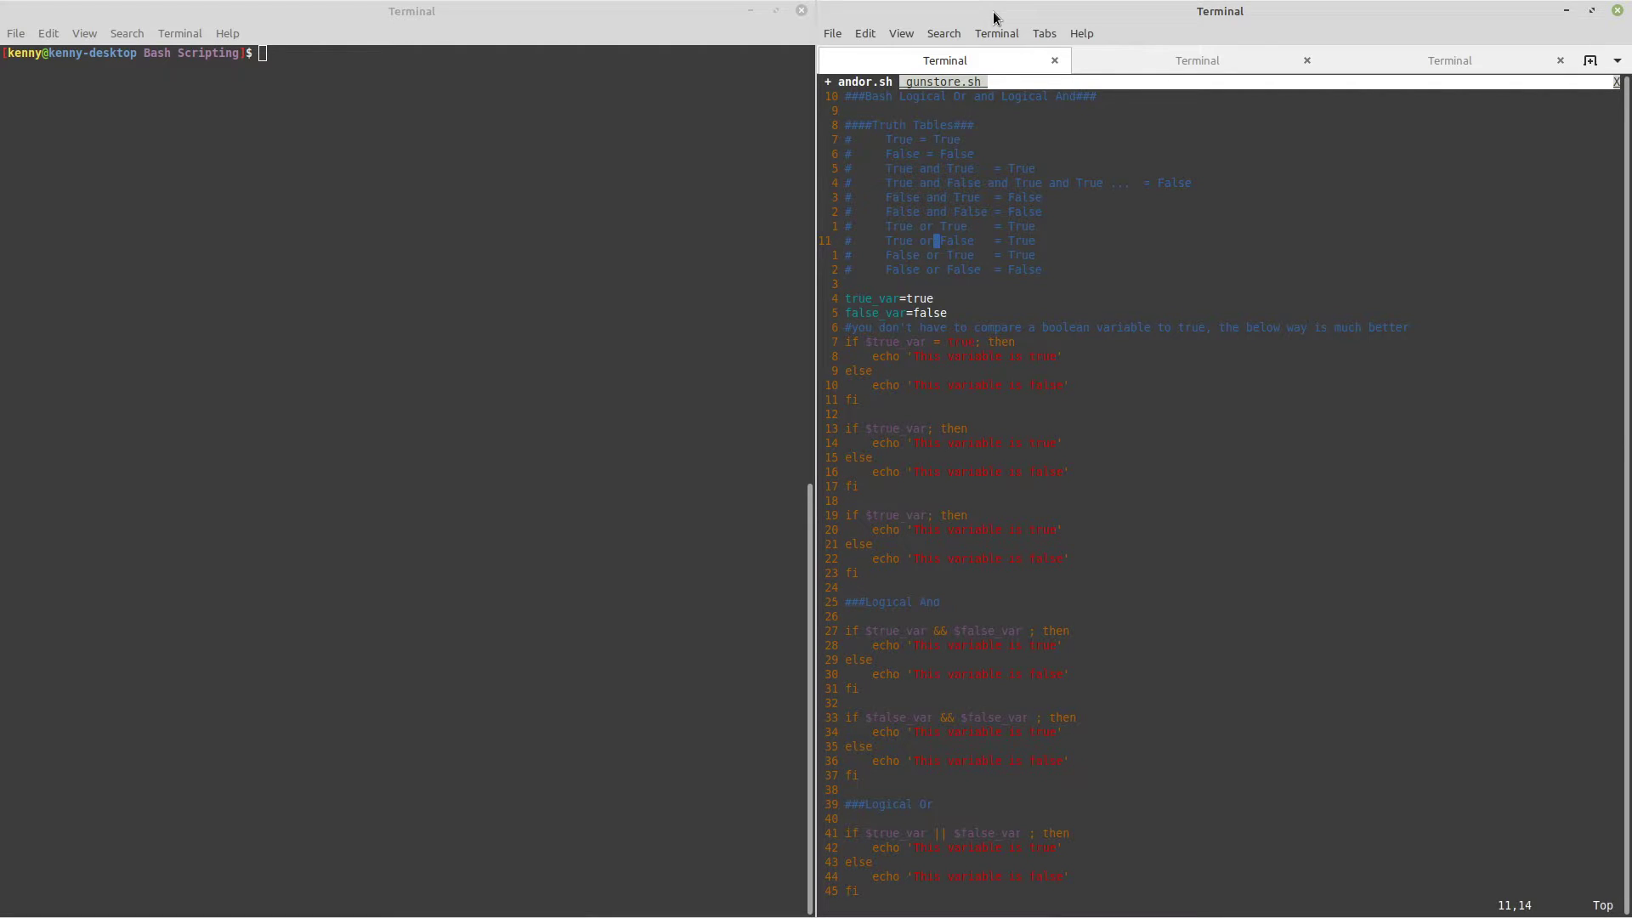
# Append ' or False or False ...' after 'False or True' so the line still equals True.
pyautogui.click(1016, 239)
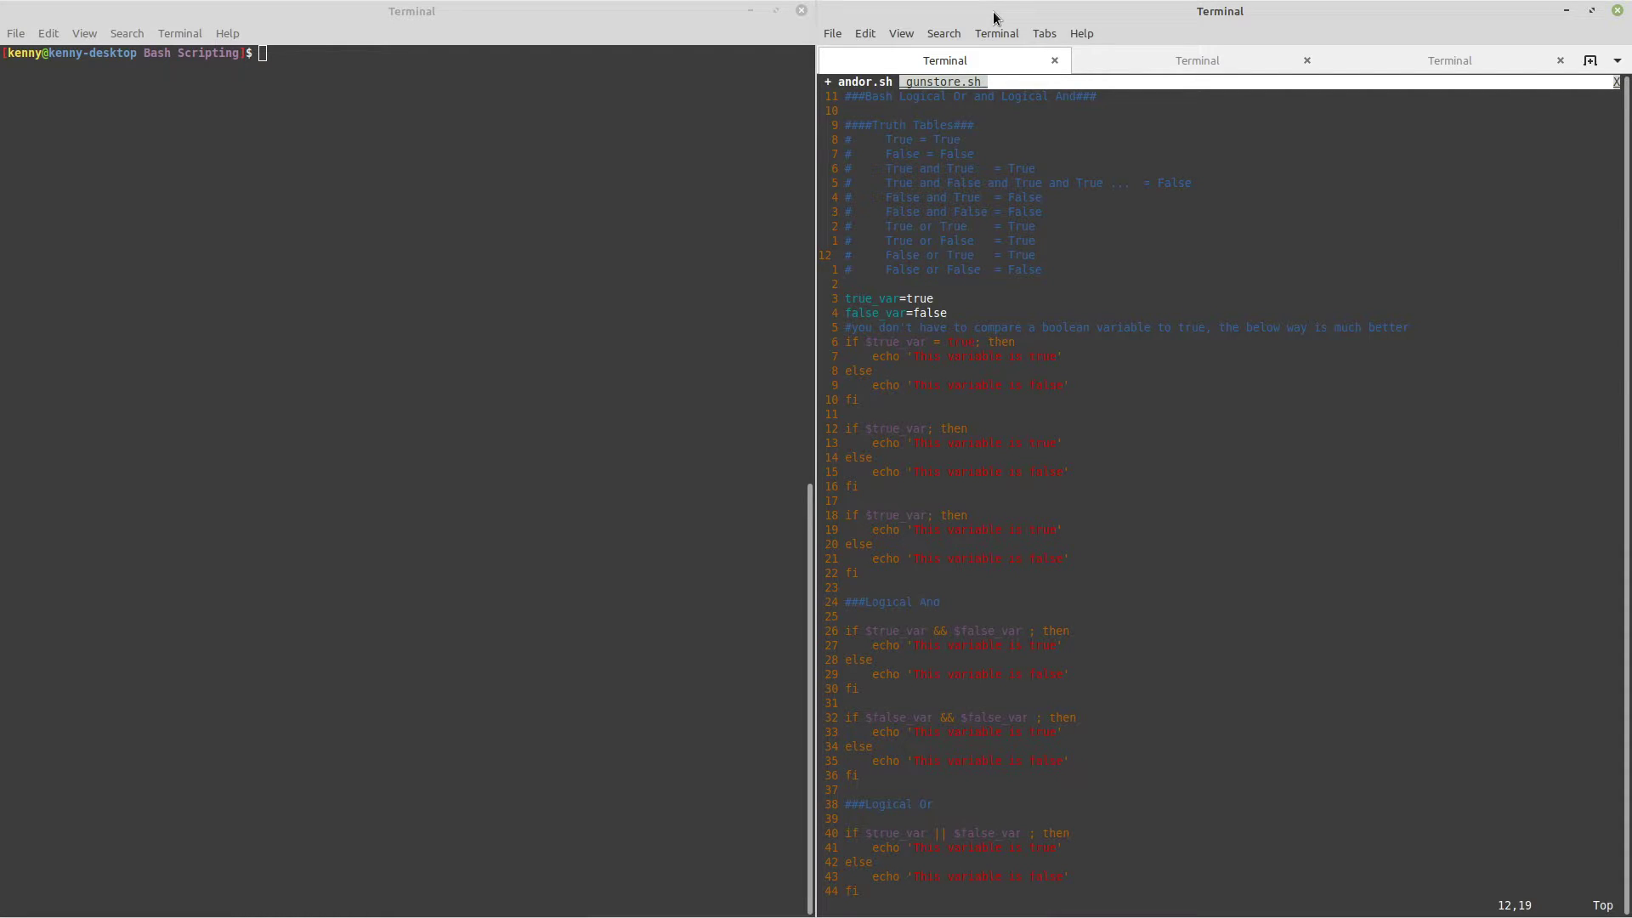
pyautogui.press('i')
pyautogui.write('or False or False ..  ')
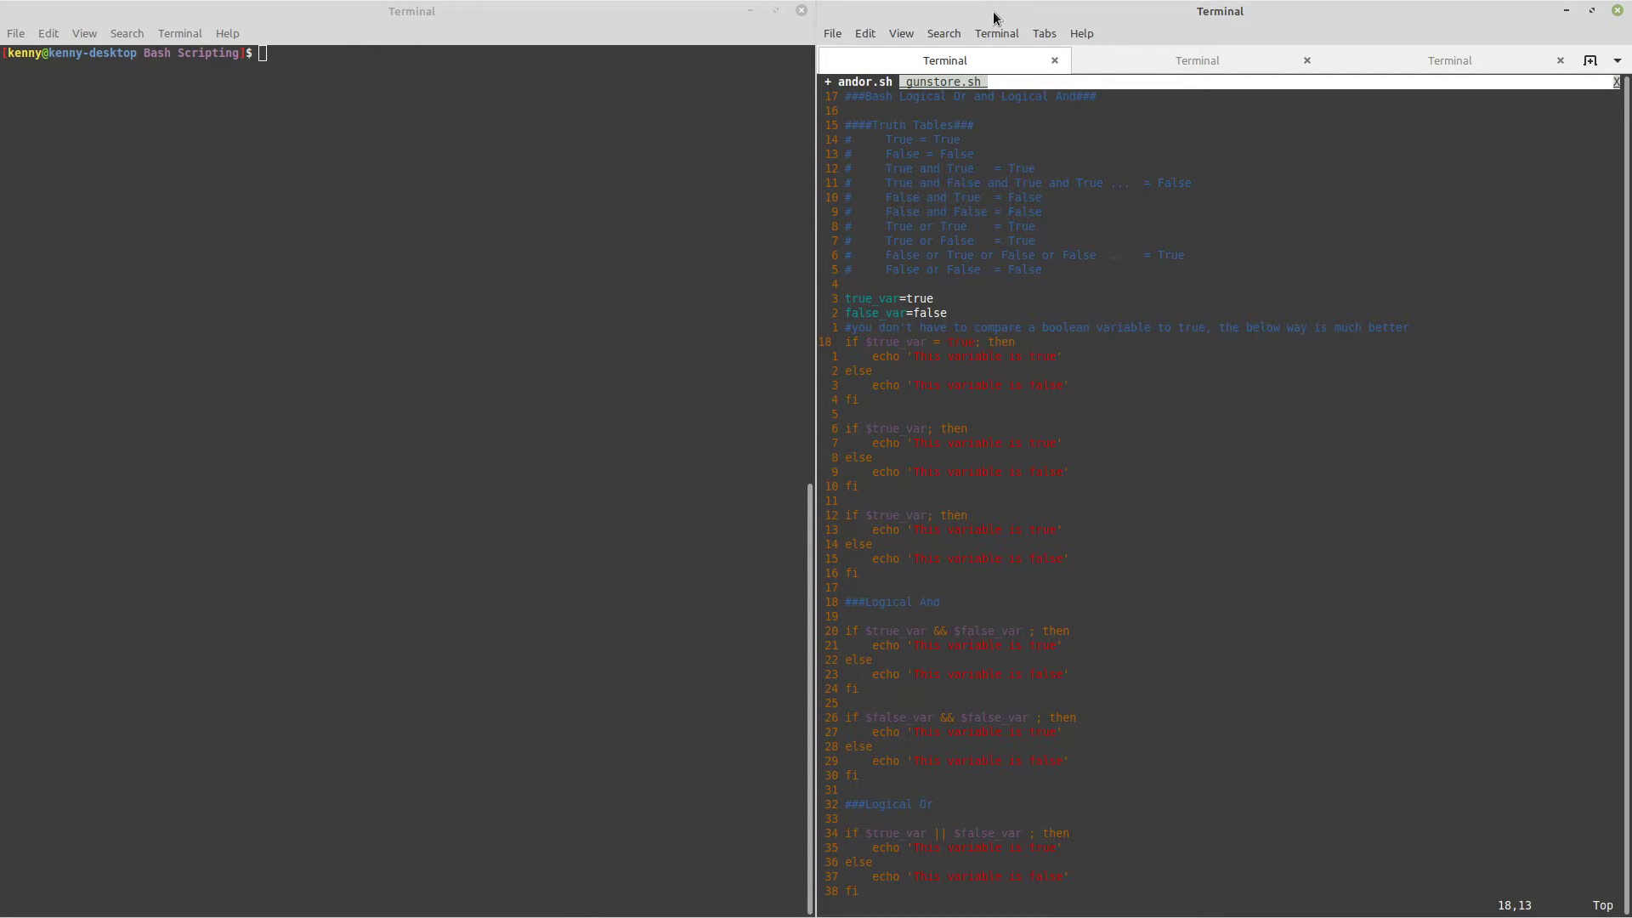
# Comment out the third if block and the Logical And/Or test blocks with #, then save andor.sh.
pyautogui.click(930, 342)
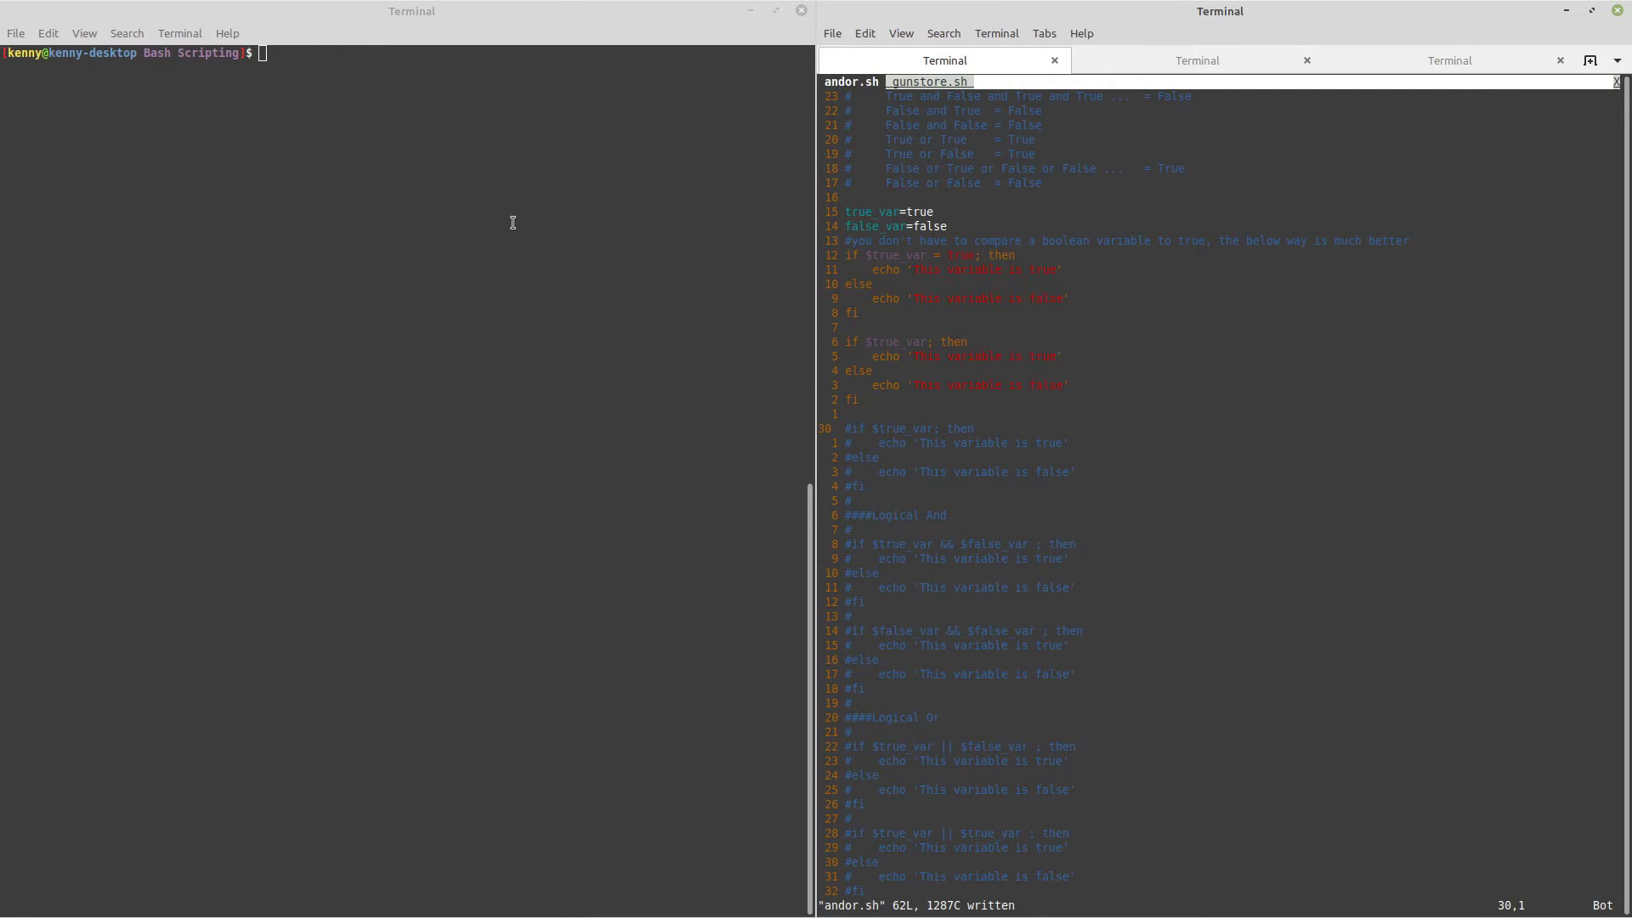
# Run ./andor.sh to print 'This variable is true' twice and switch Vim to gunstore.sh.
pyautogui.write('./andor.sh')
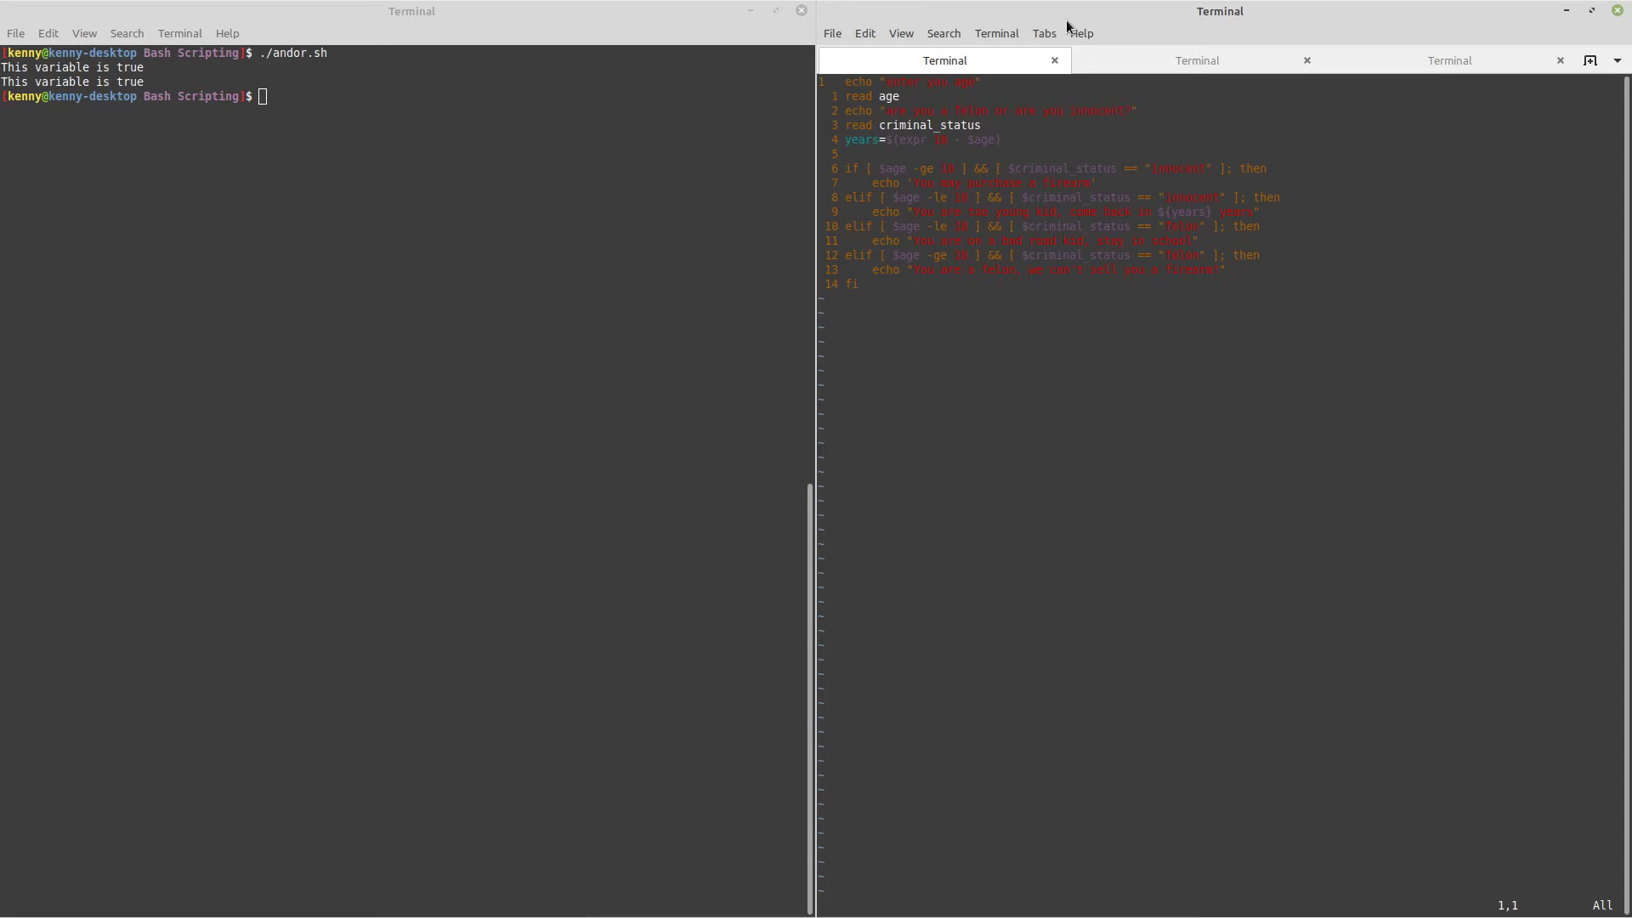
# Rerun ./andor.sh for seven true/false results and launch vim in a new terminal tab.
pyautogui.write('./andor.sh')
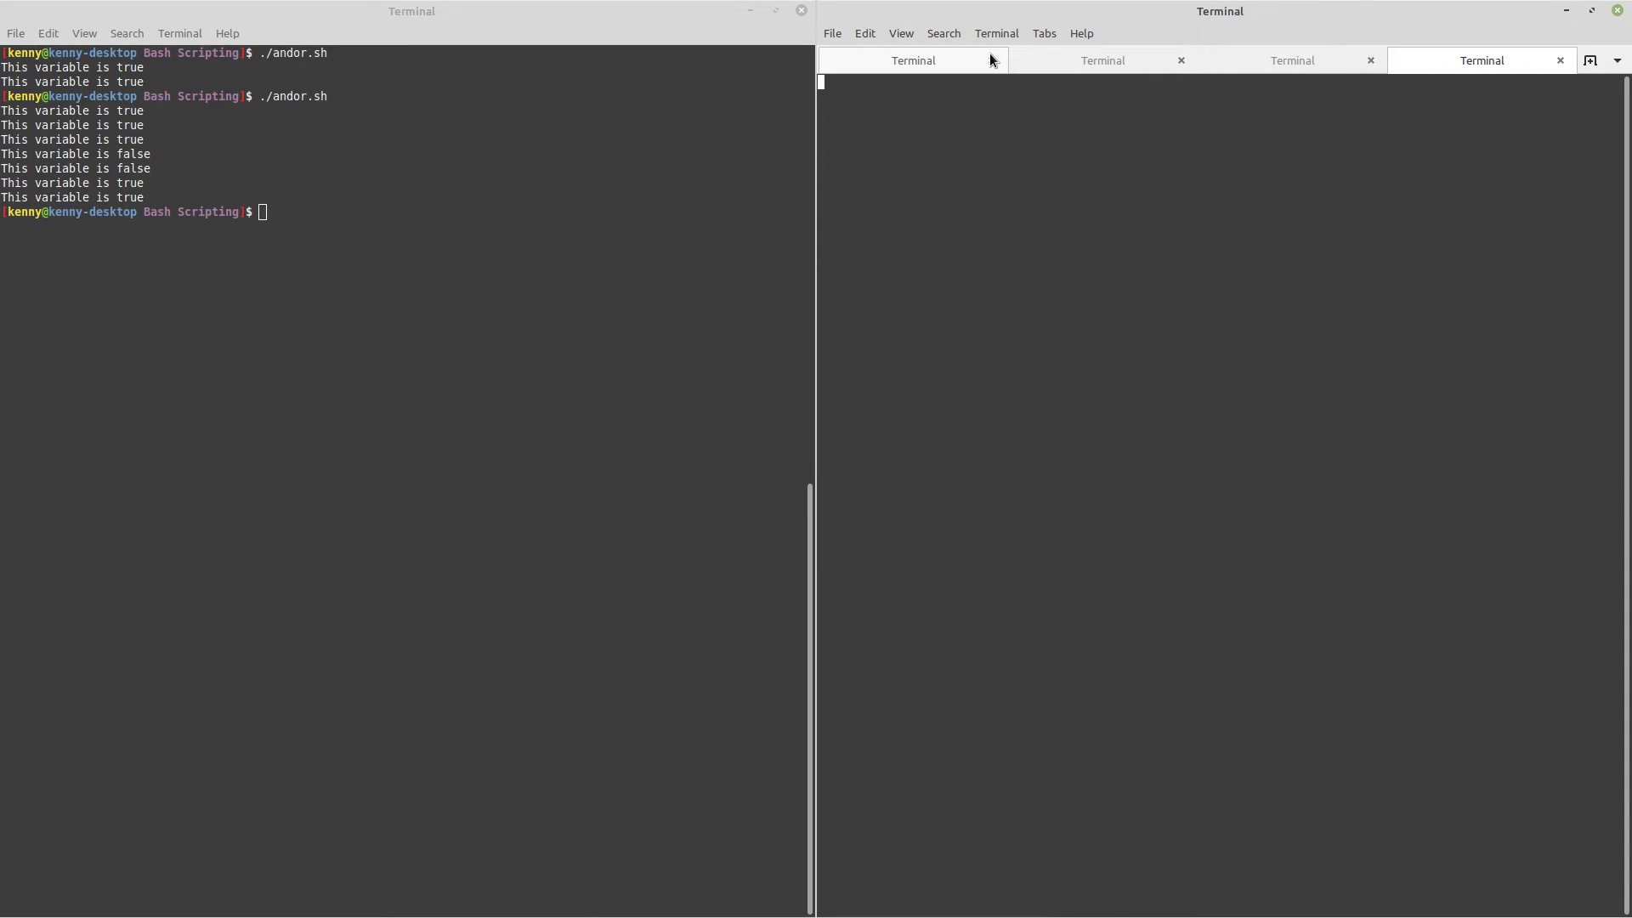
pyautogui.write('vim')
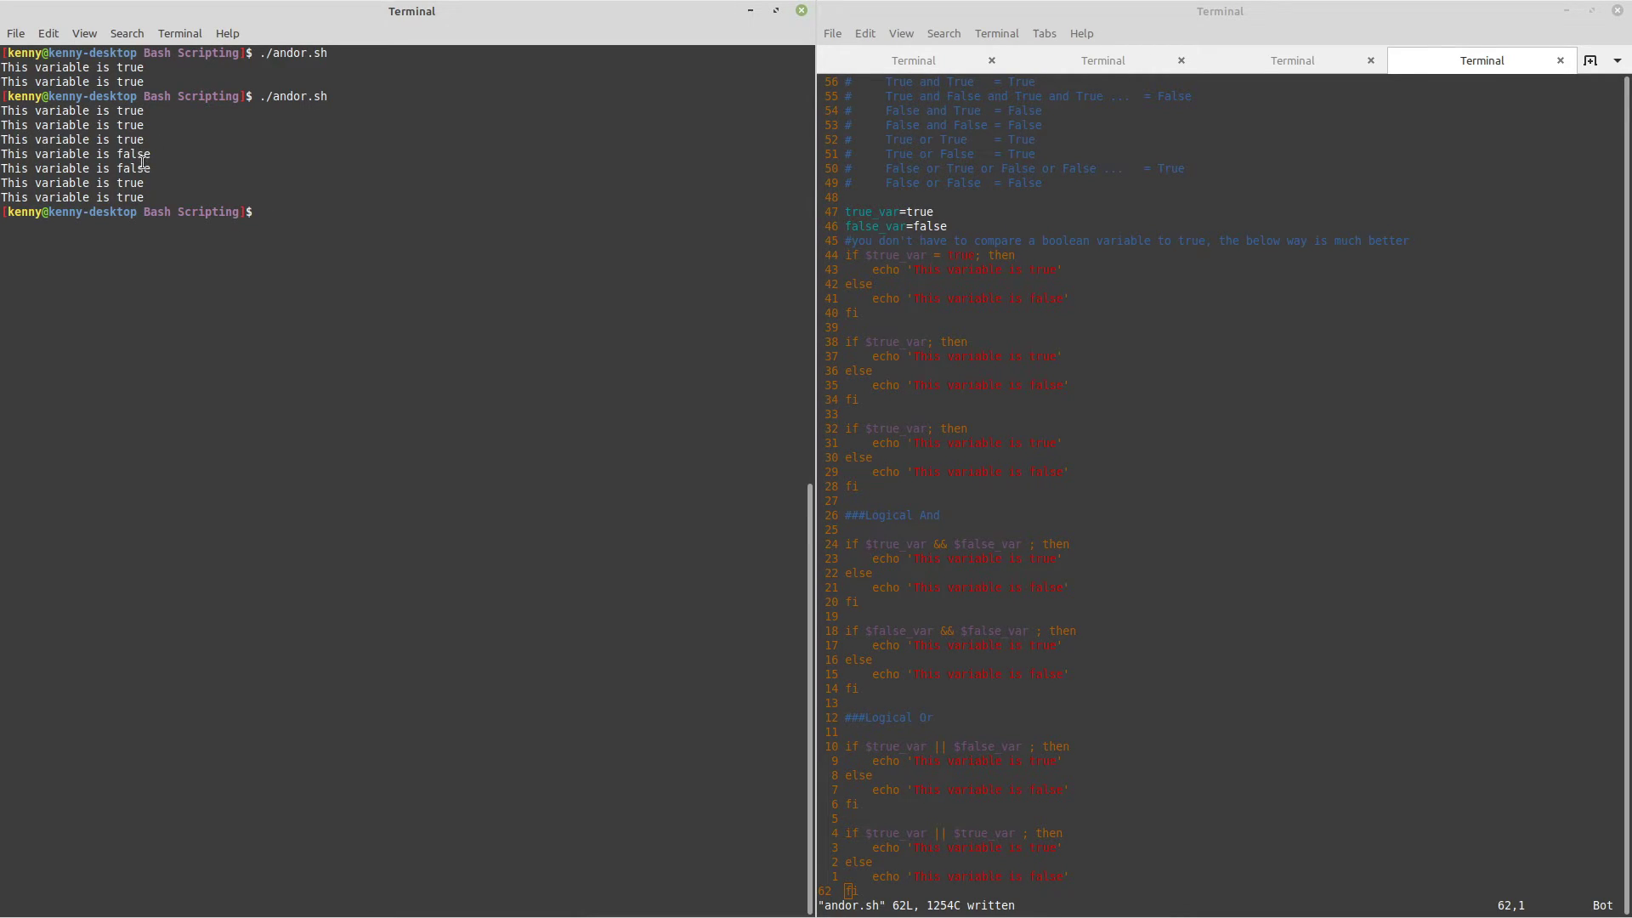
pyautogui.moveTo(972, 609)
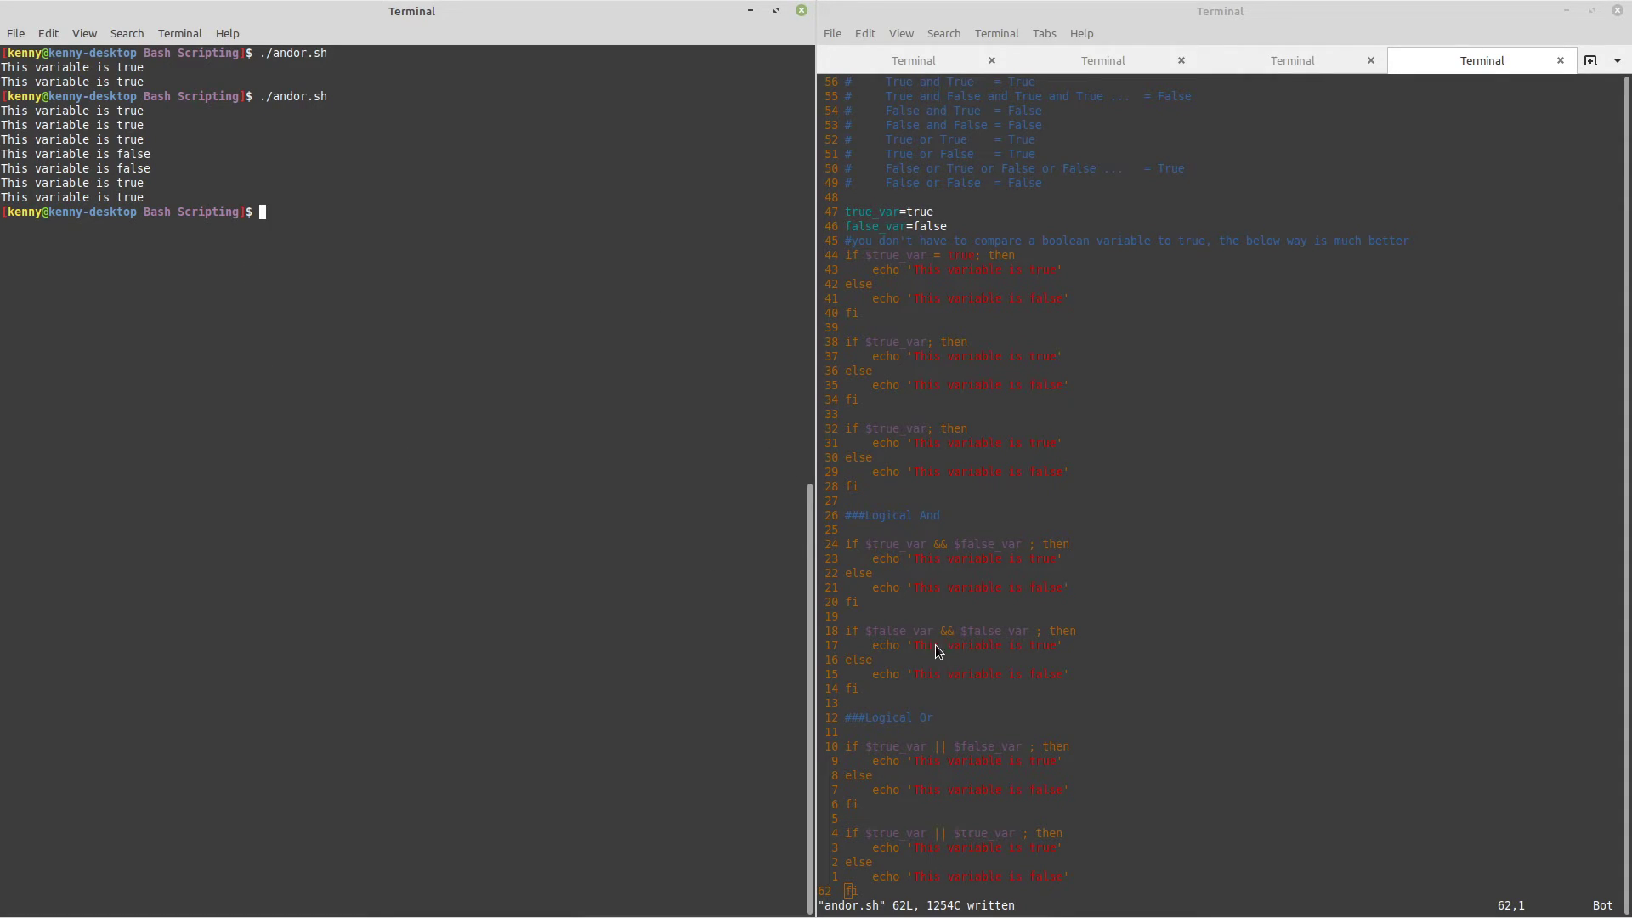
pyautogui.moveTo(892, 637)
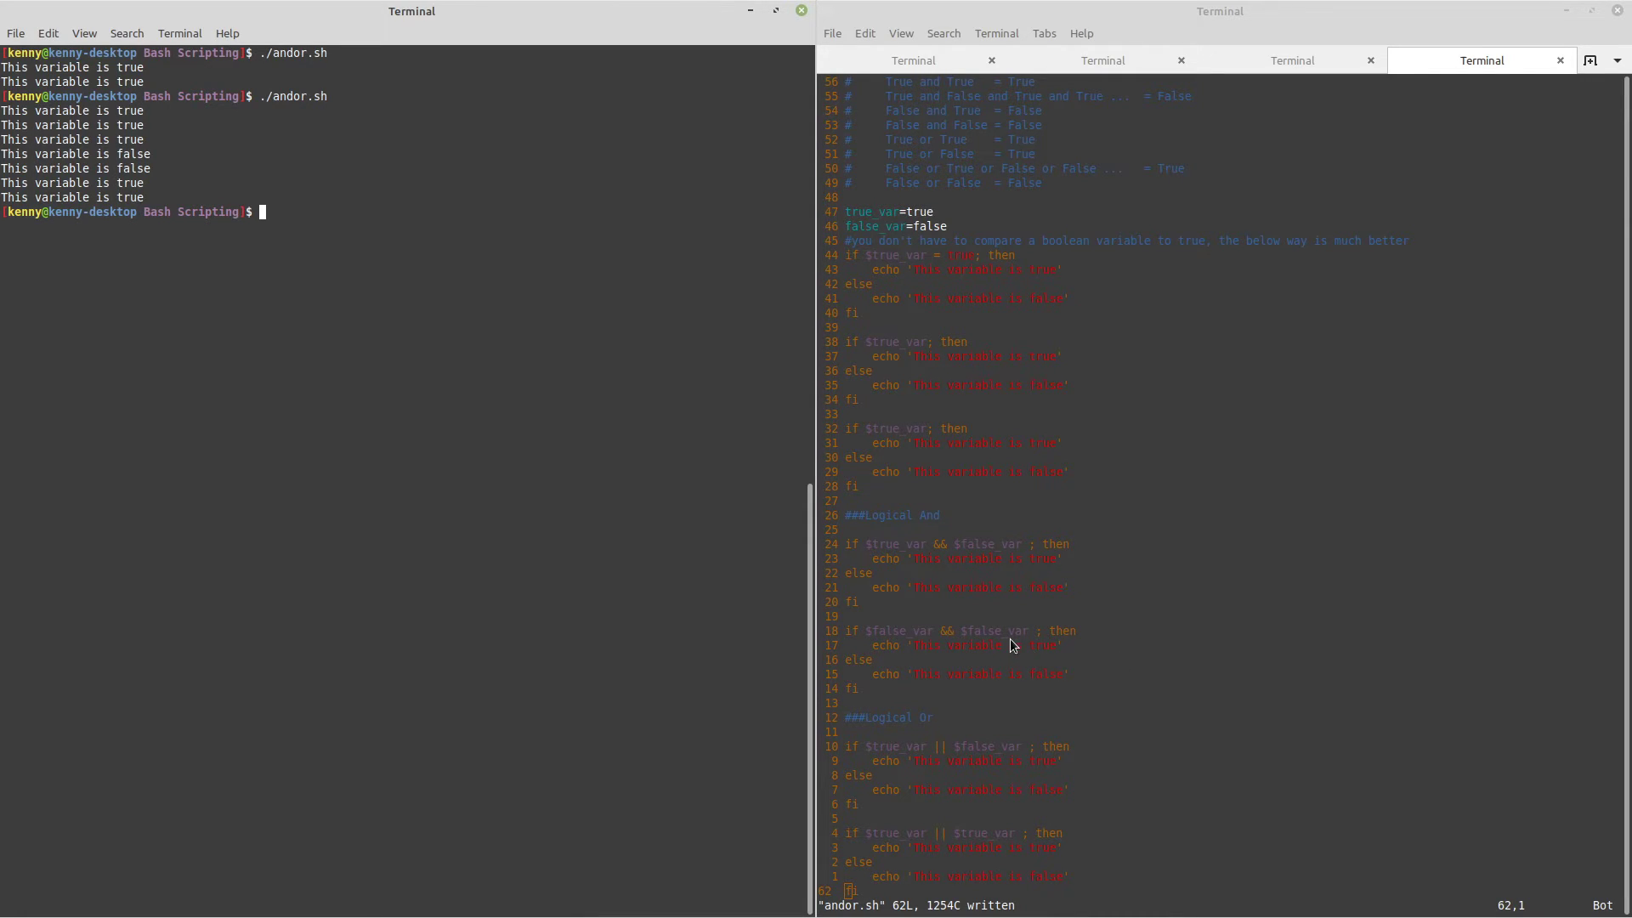
pyautogui.moveTo(868, 729)
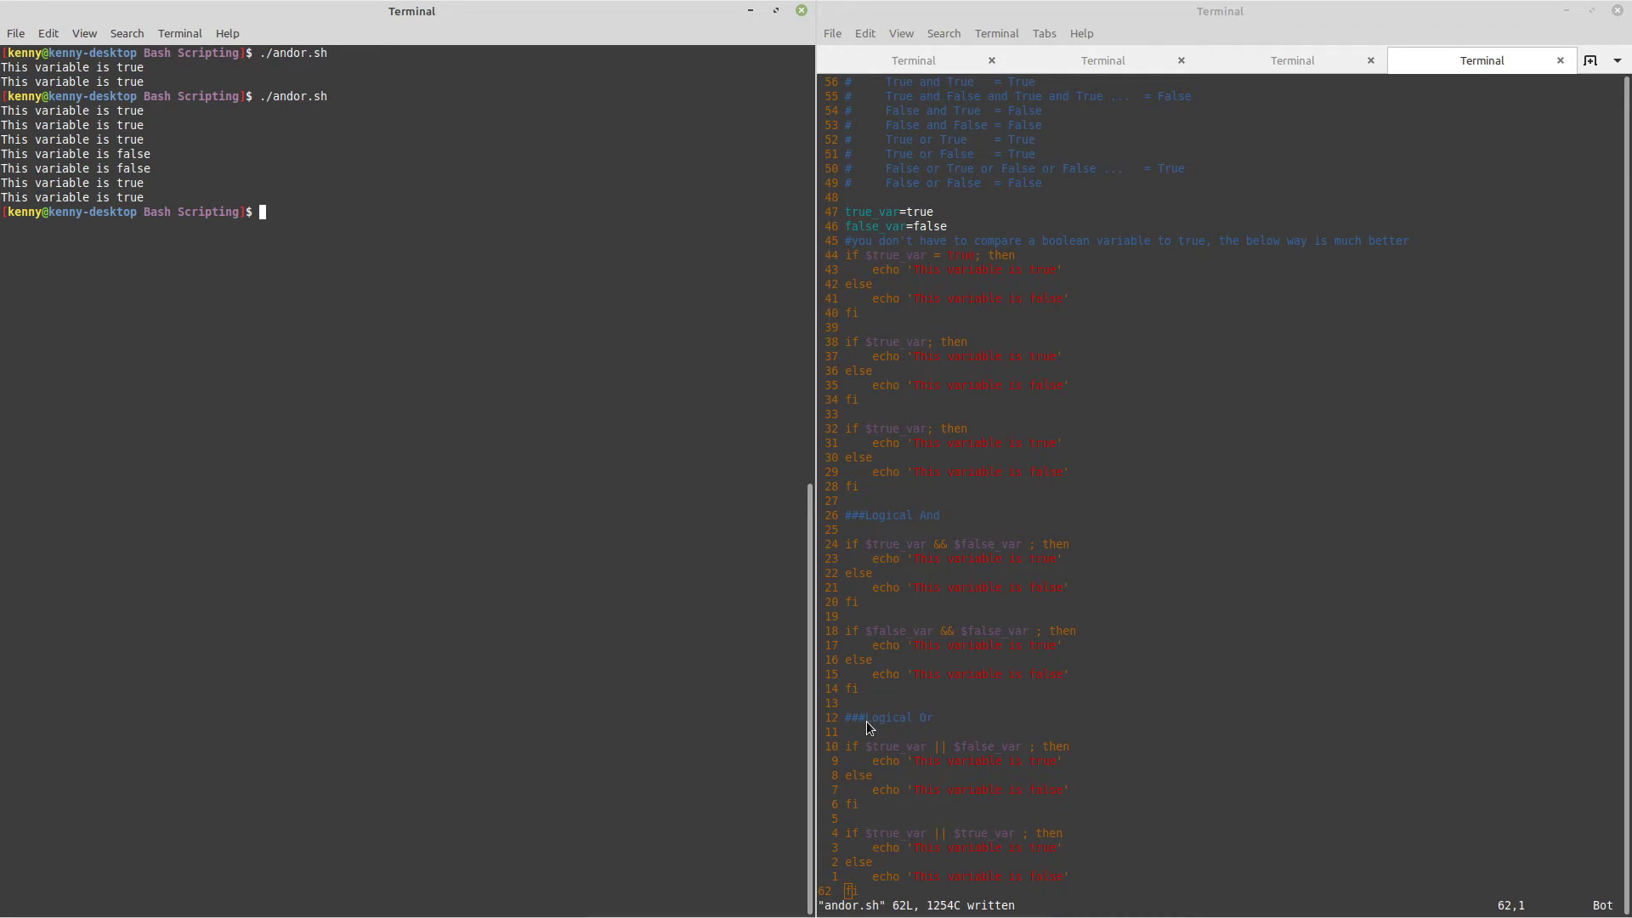
pyautogui.moveTo(937, 753)
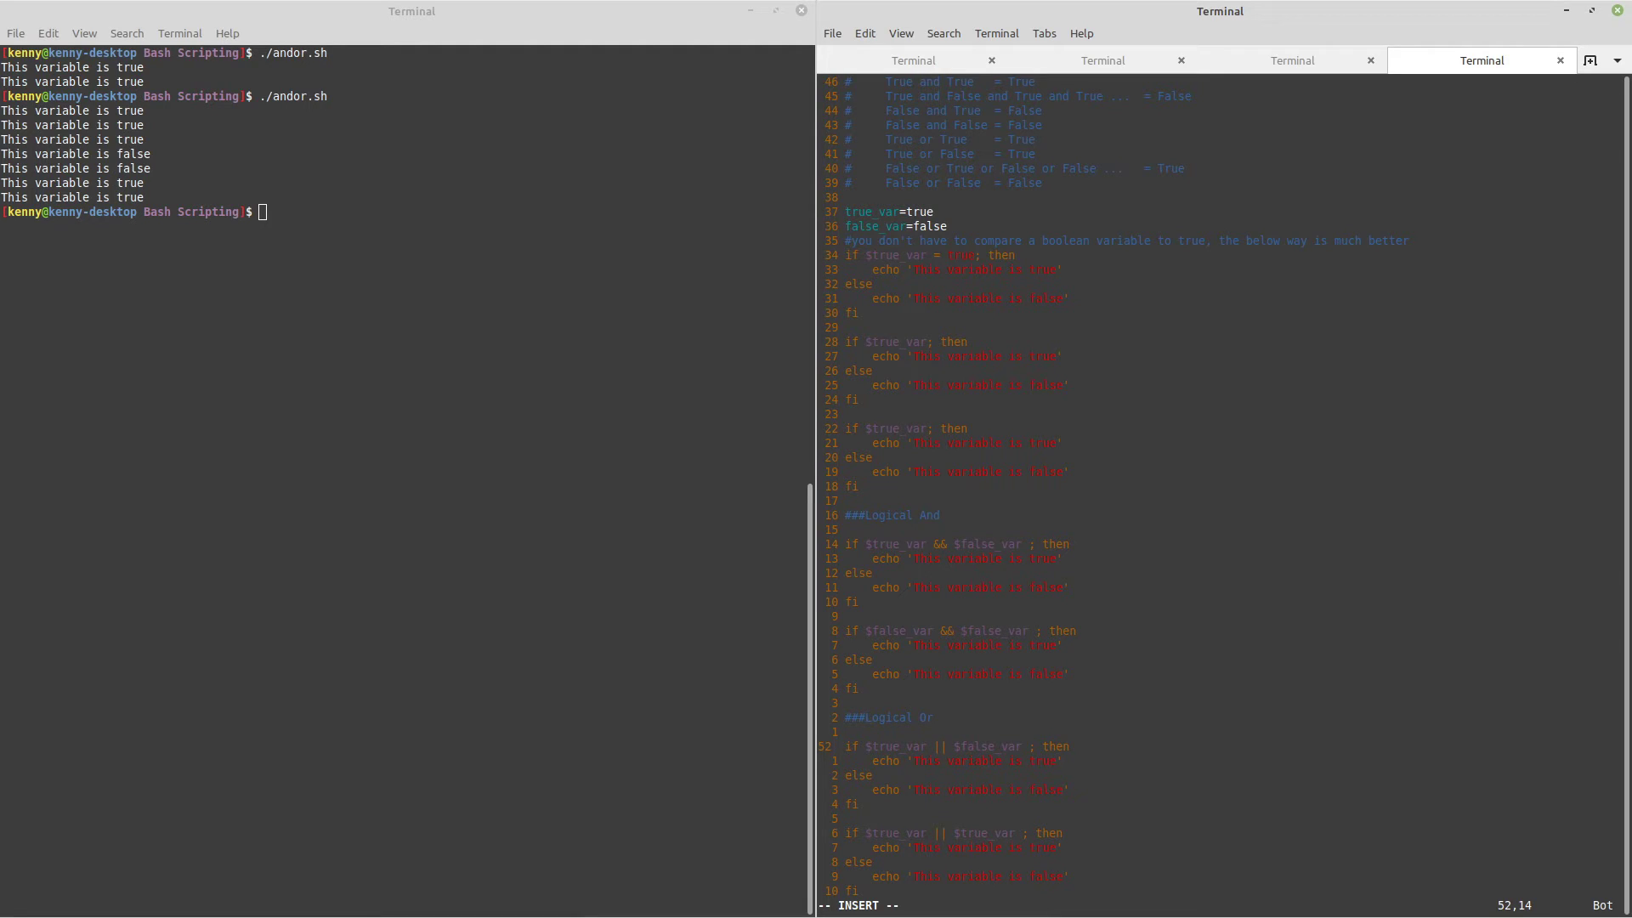
pyautogui.write('\\')
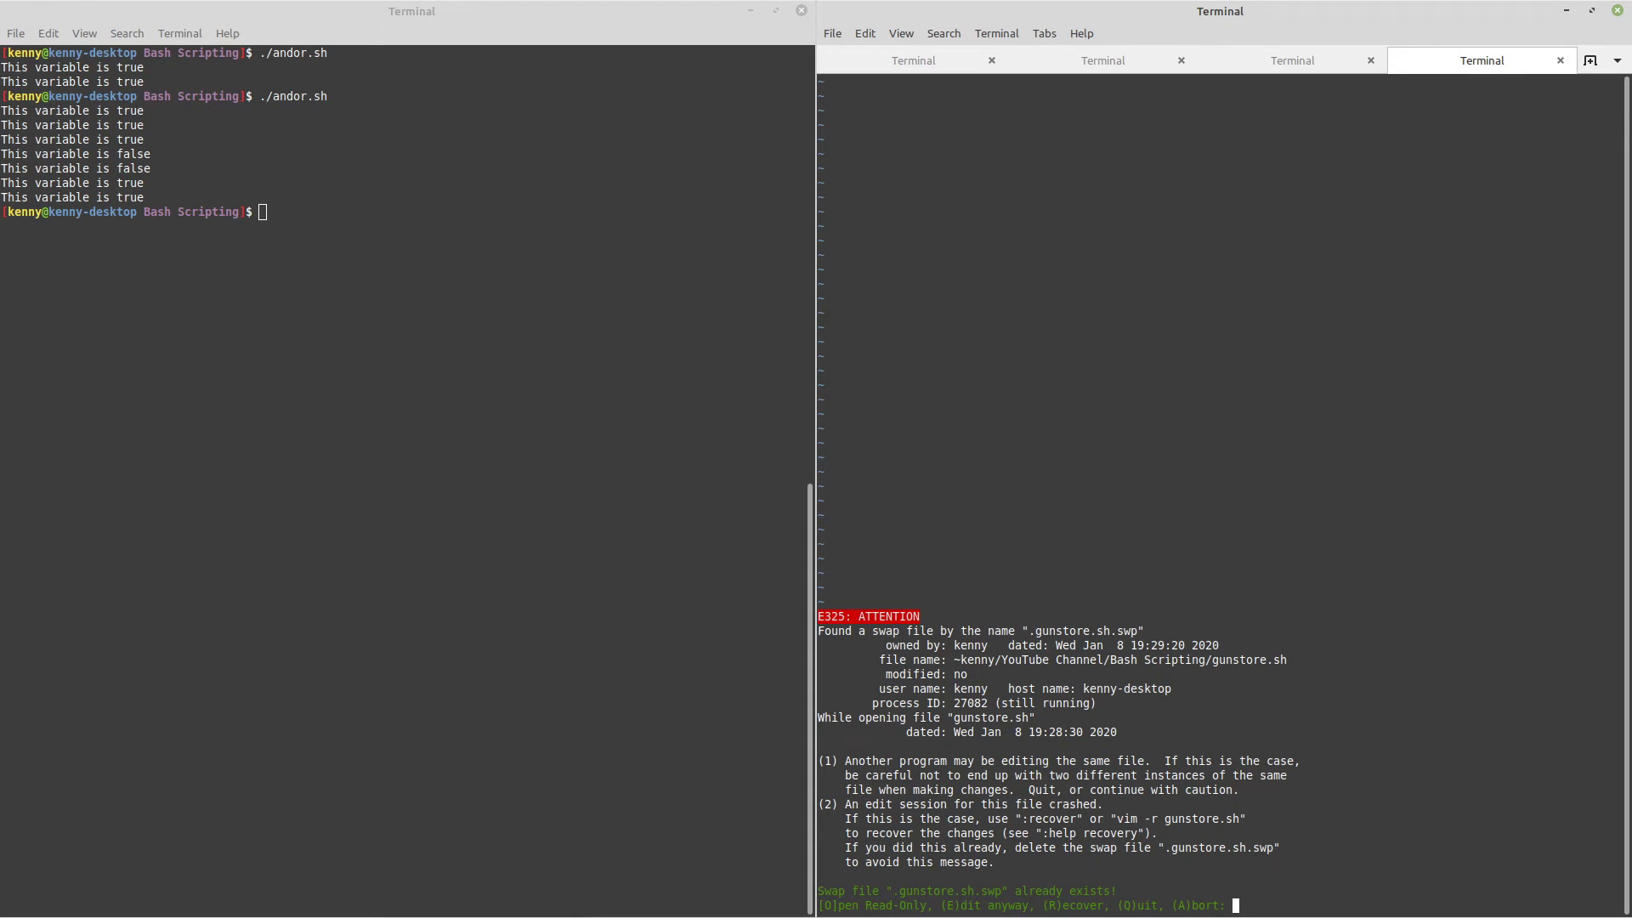
# Edit gunstore.sh anyway past the swap-file warning and save it with :w.
pyautogui.press('e')
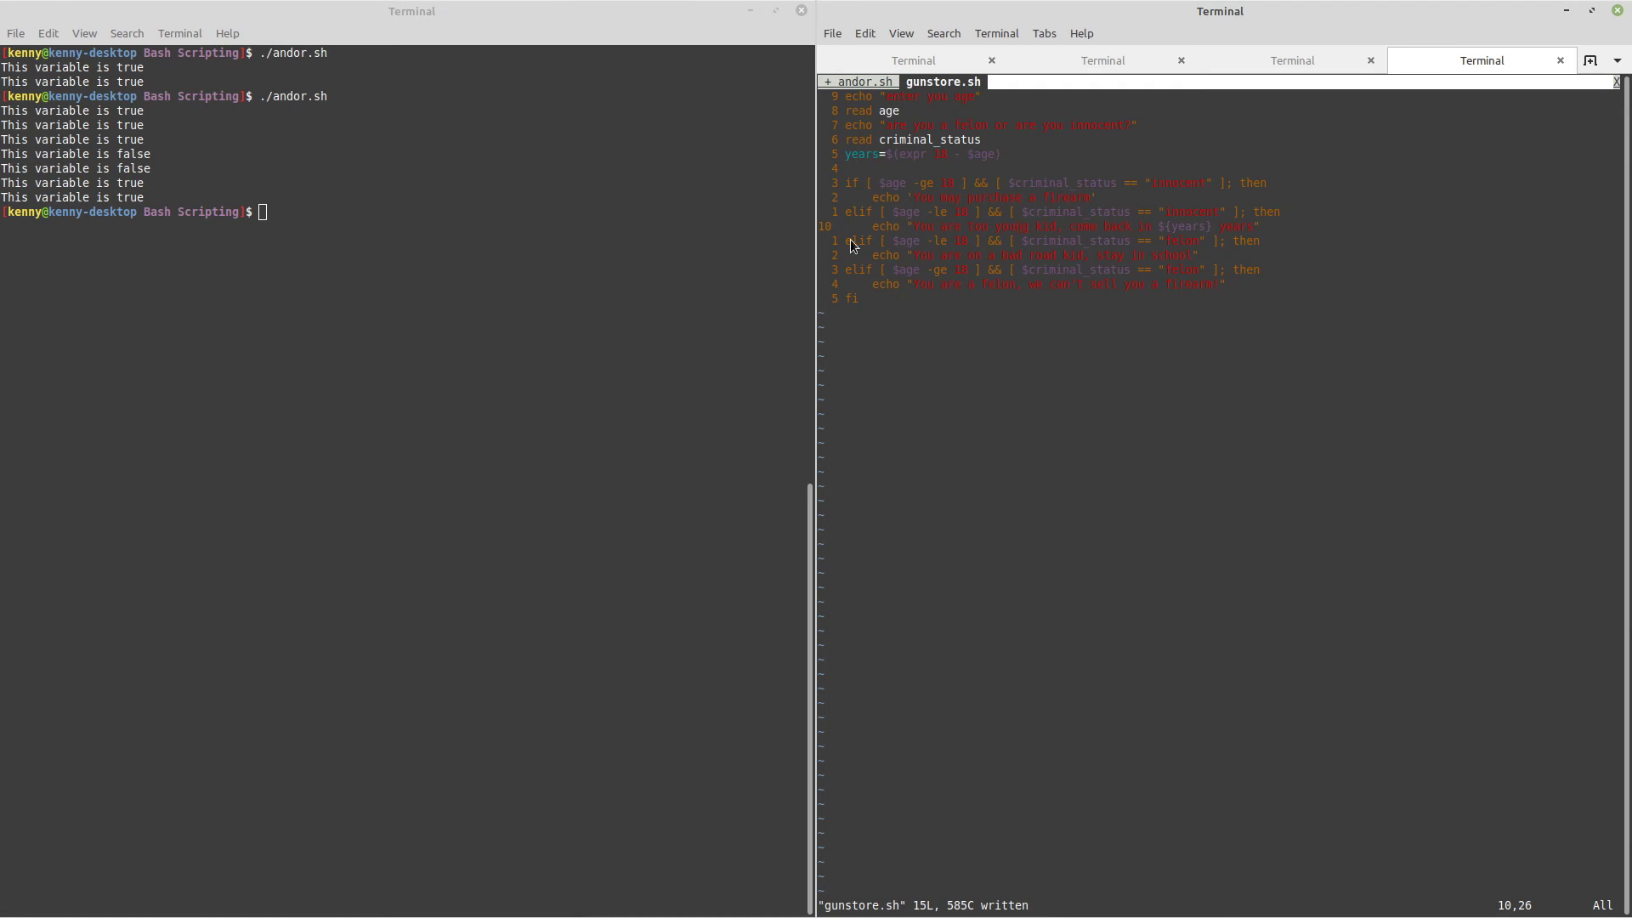
# Run ./gunstore.sh with age 25 and 'innocent' to get 'You may purchase a firearm'.
pyautogui.write(',.')
pyautogui.click(404, 210)
pyautogui.write('./gunstore.sh')
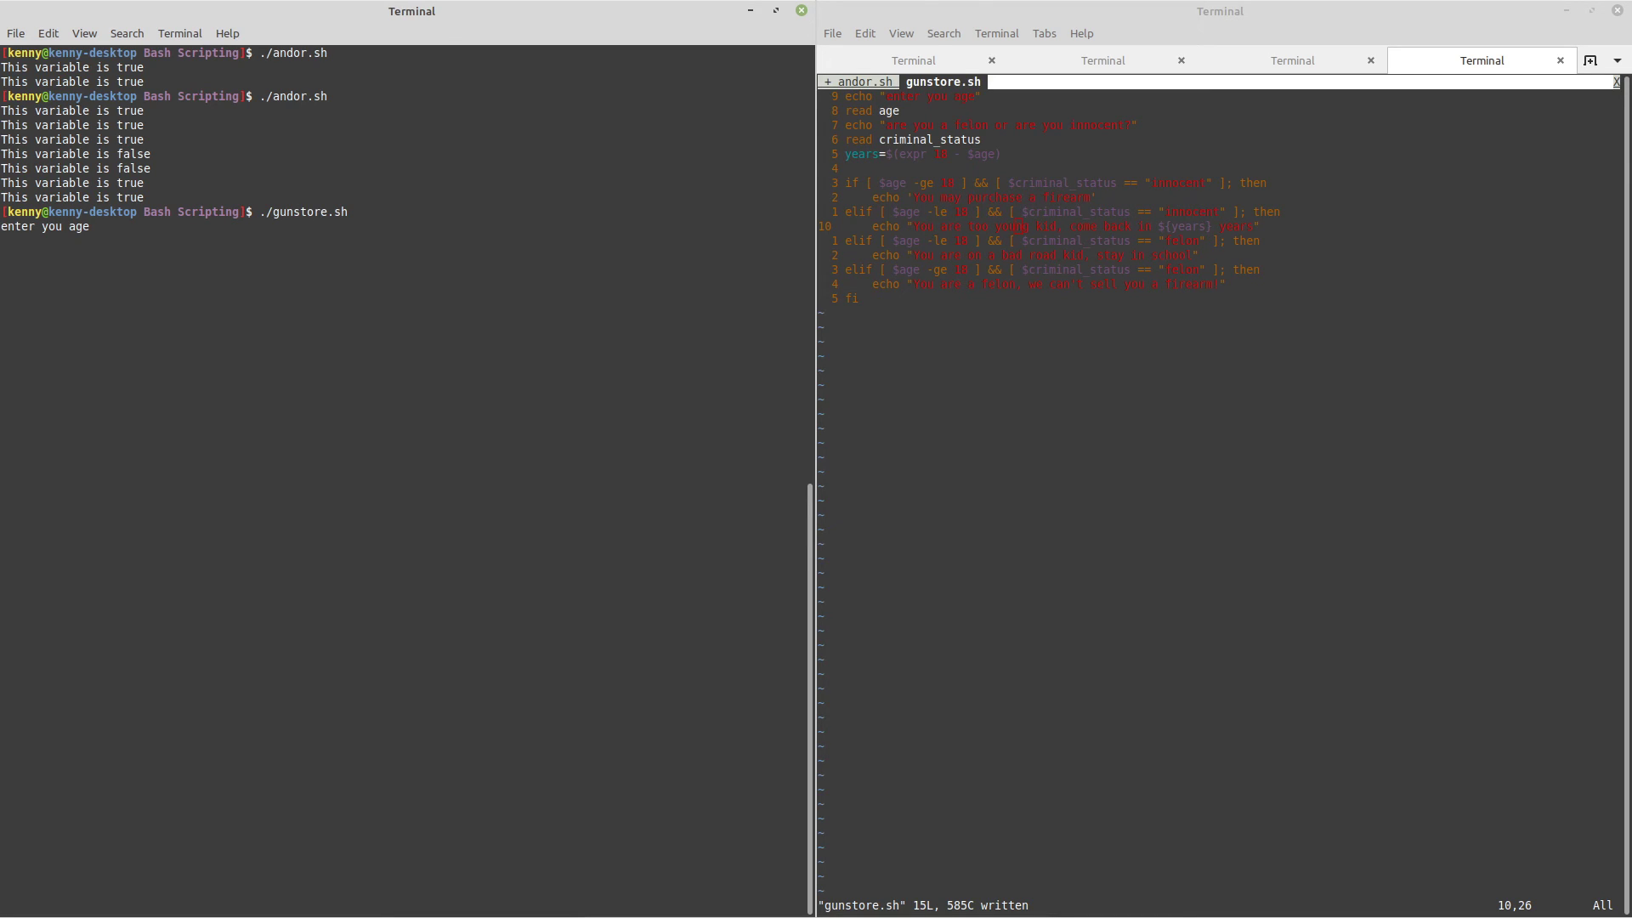
pyautogui.write('25')
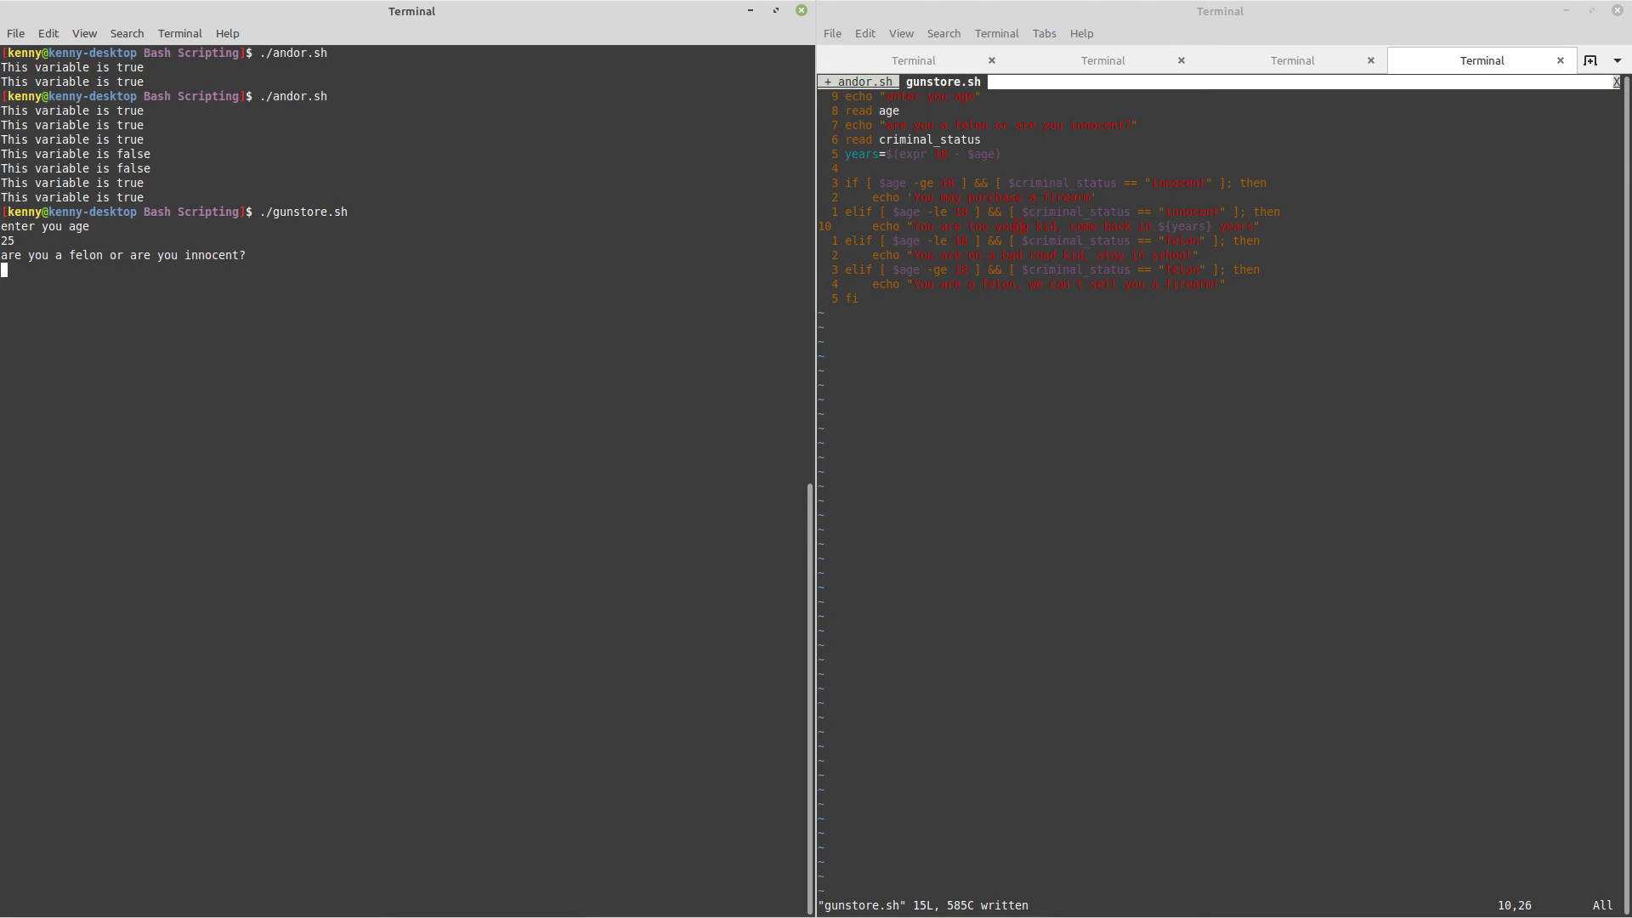
pyautogui.write('inn')
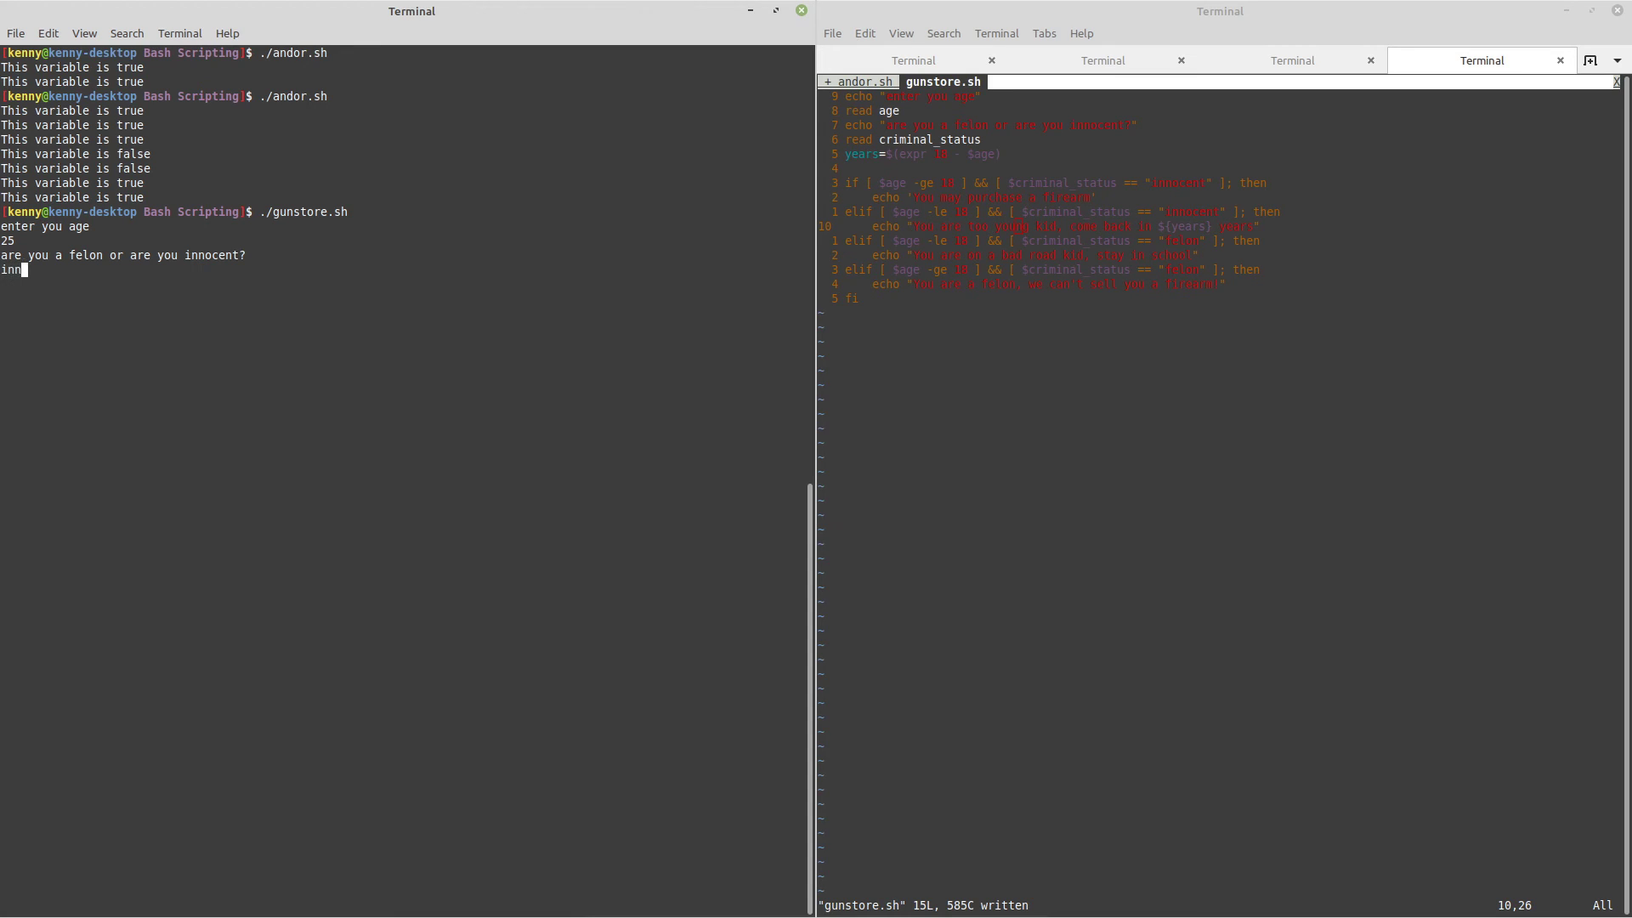
pyautogui.write('ocent')
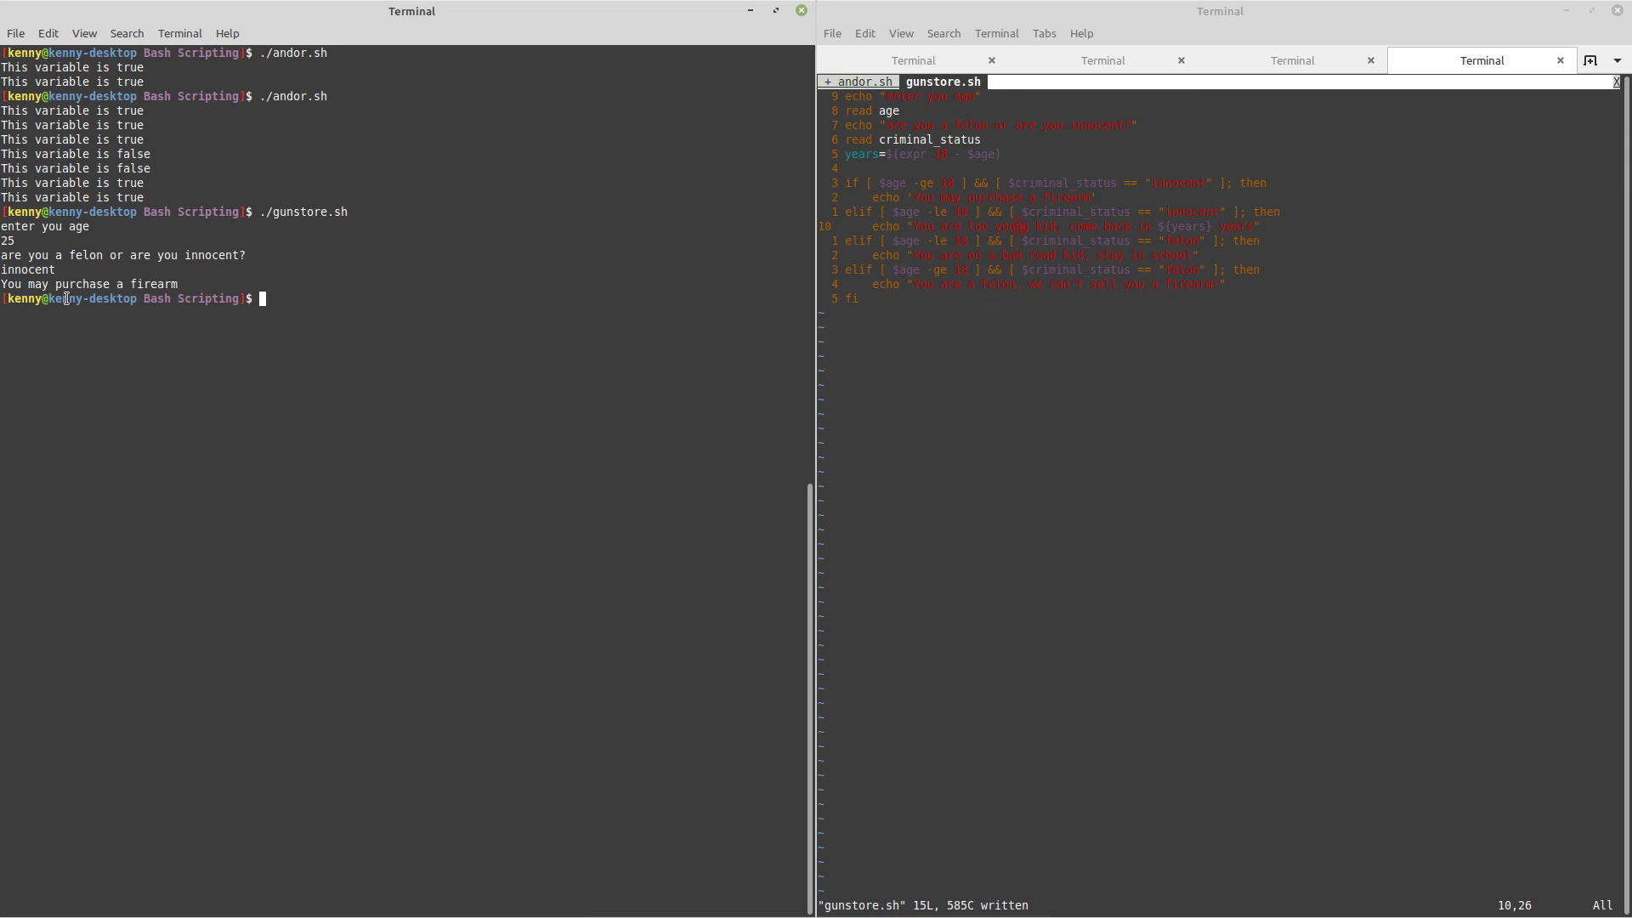
# Rerun gunstore.sh with age 16 and 'innocent' to get 'come back in 2 years'.
pyautogui.press('Return')
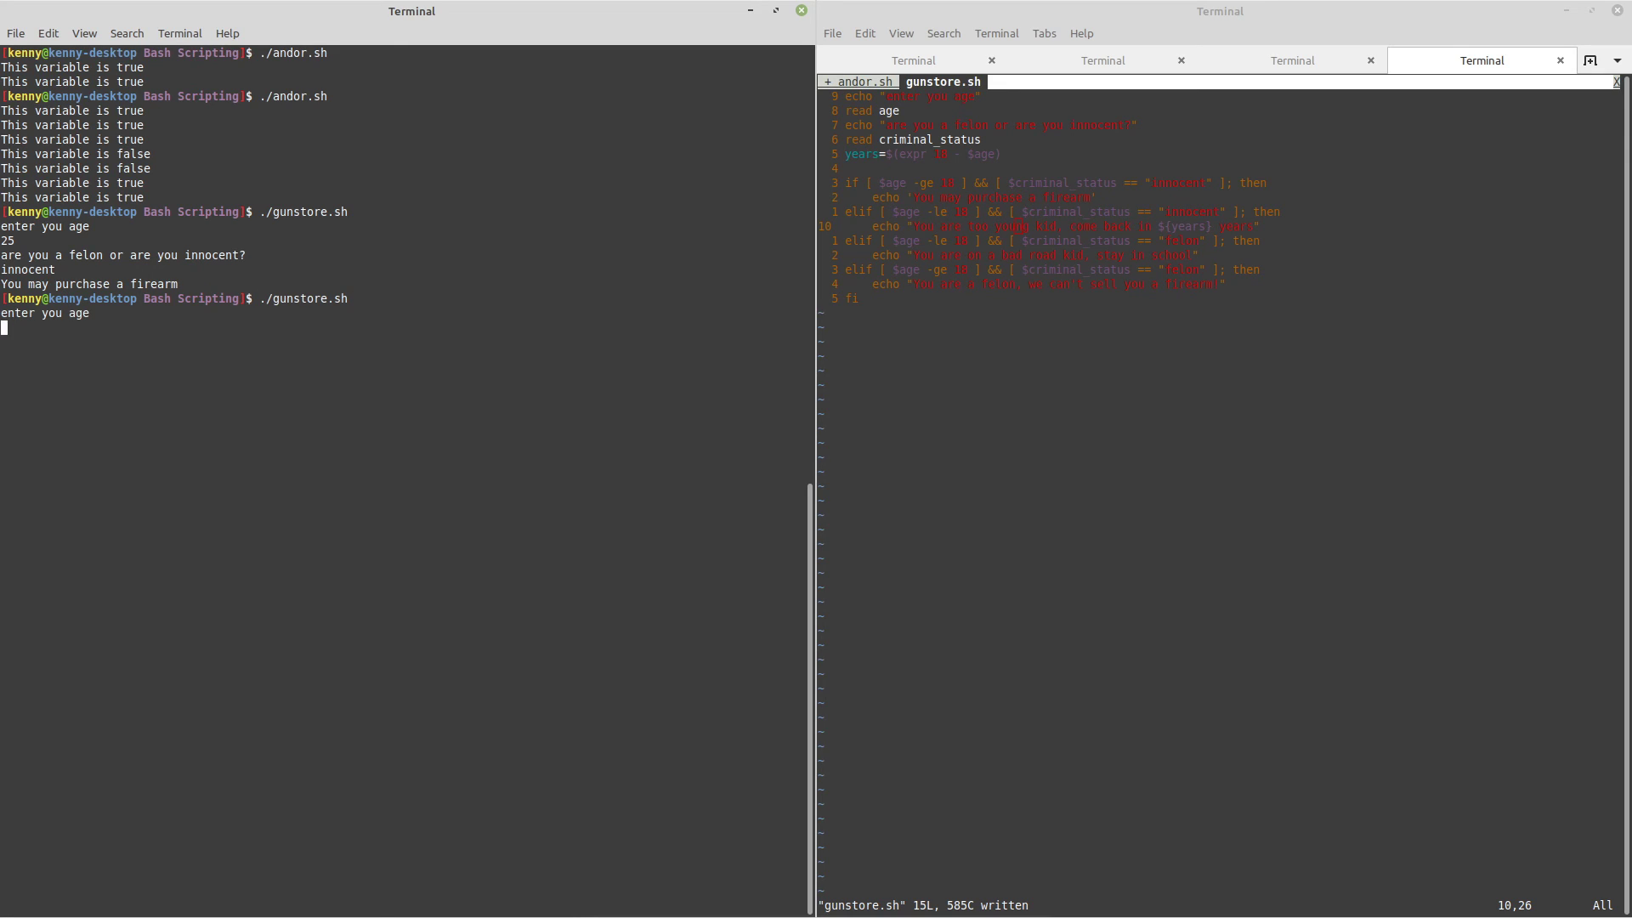
pyautogui.write('16')
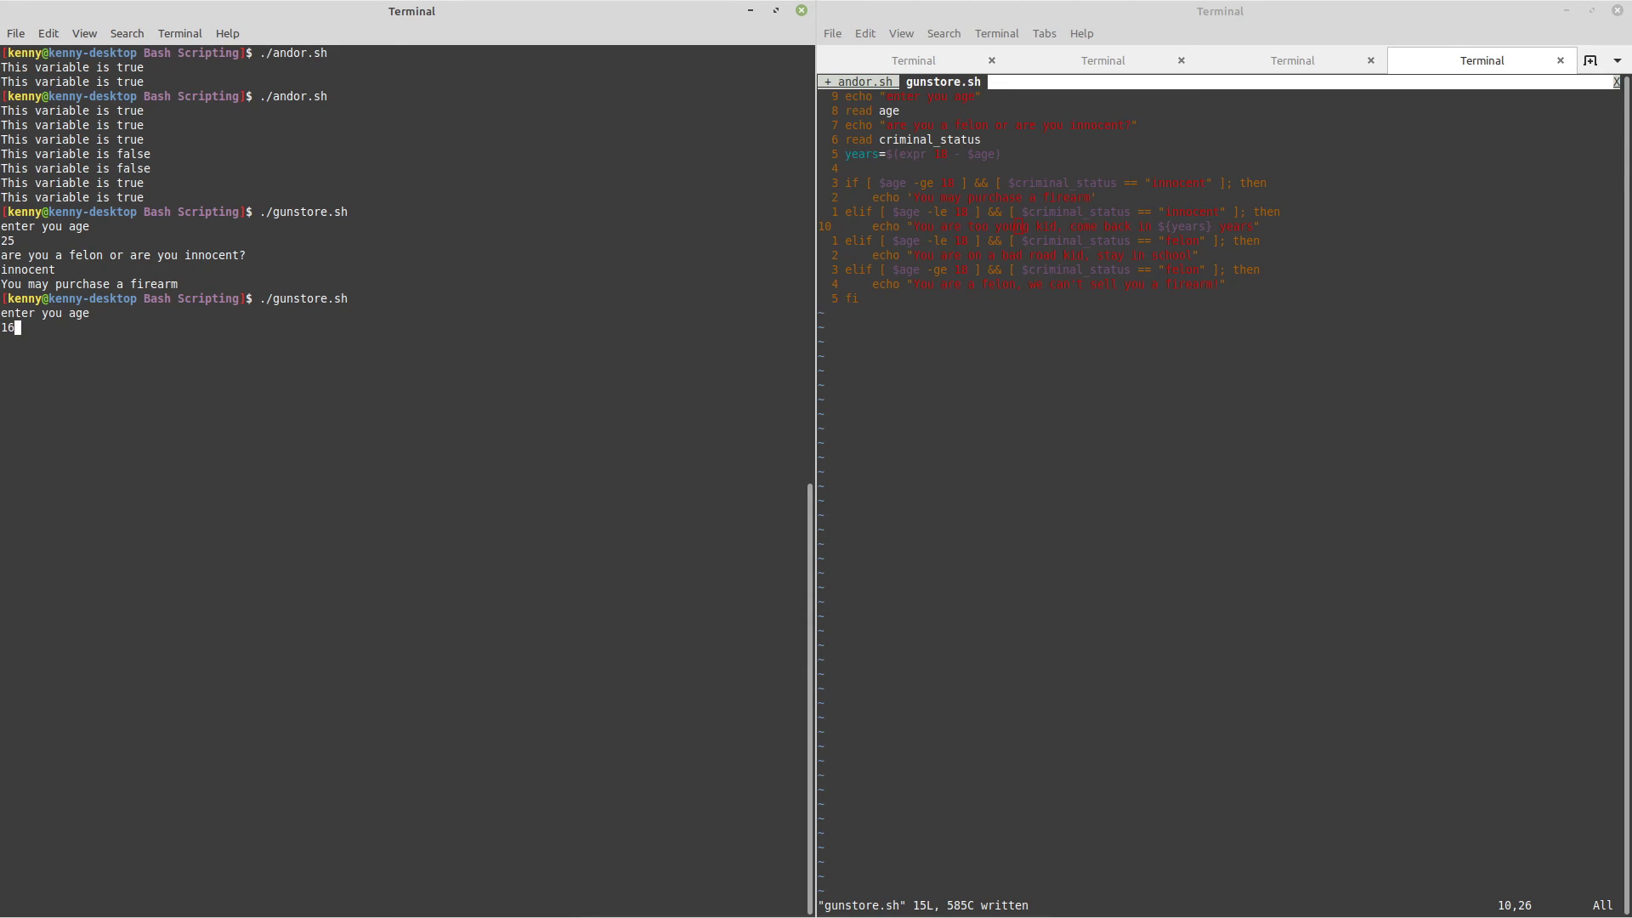
pyautogui.write('innocent')
pyautogui.write('./gunstore.sh')
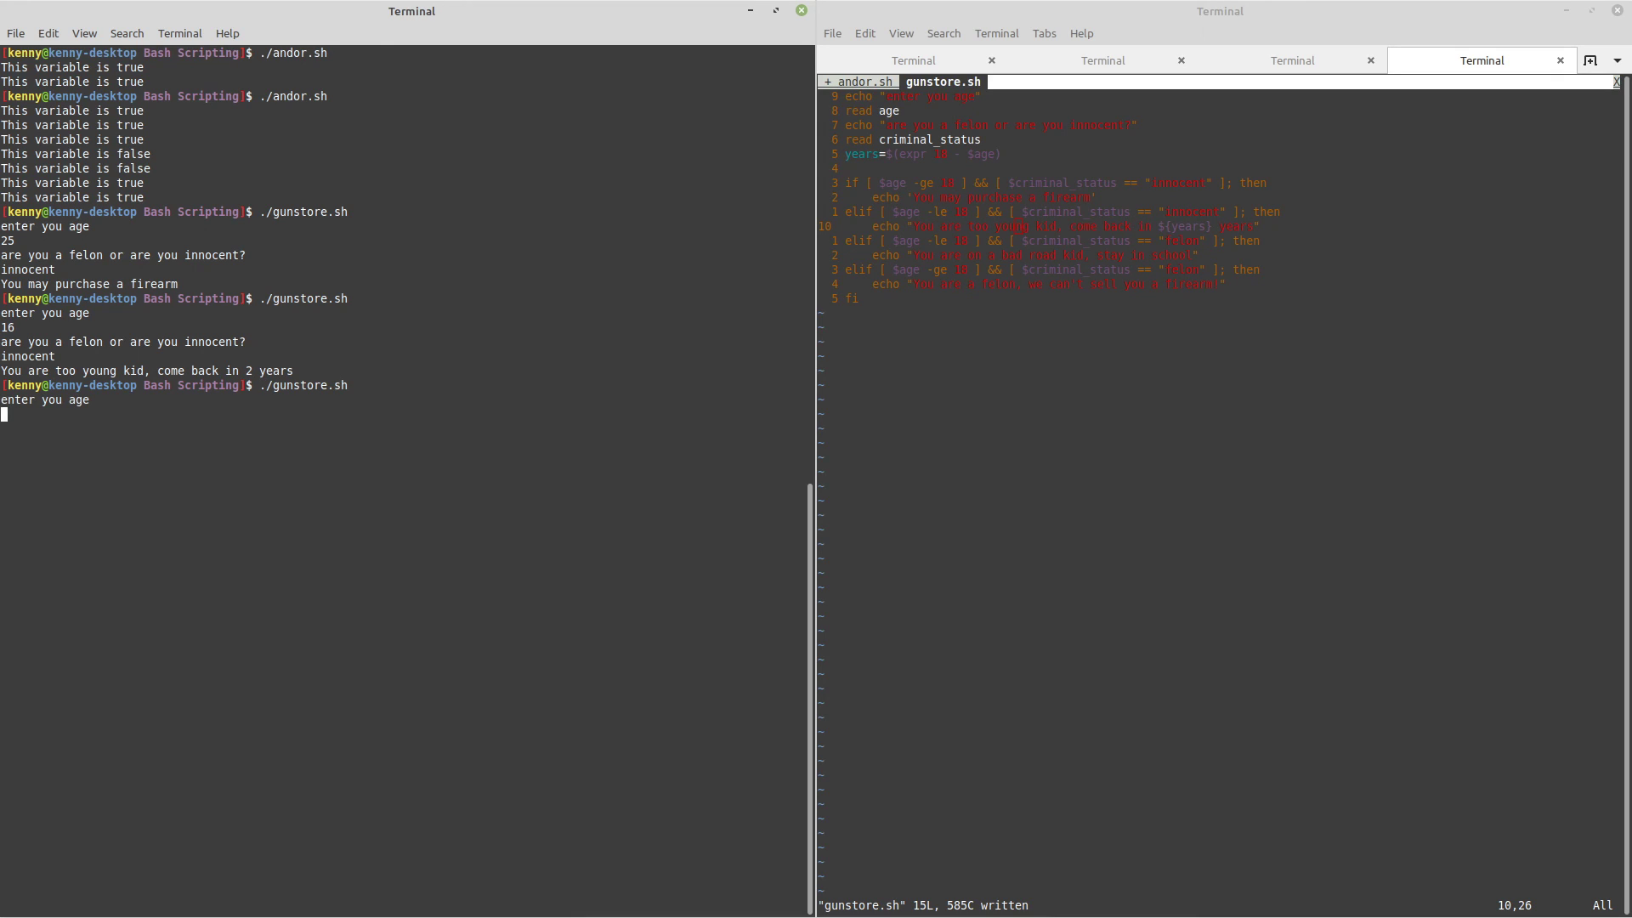
# Answer the third gunstore.sh run with age 88 and criminal status 'felon'.
pyautogui.write('88')
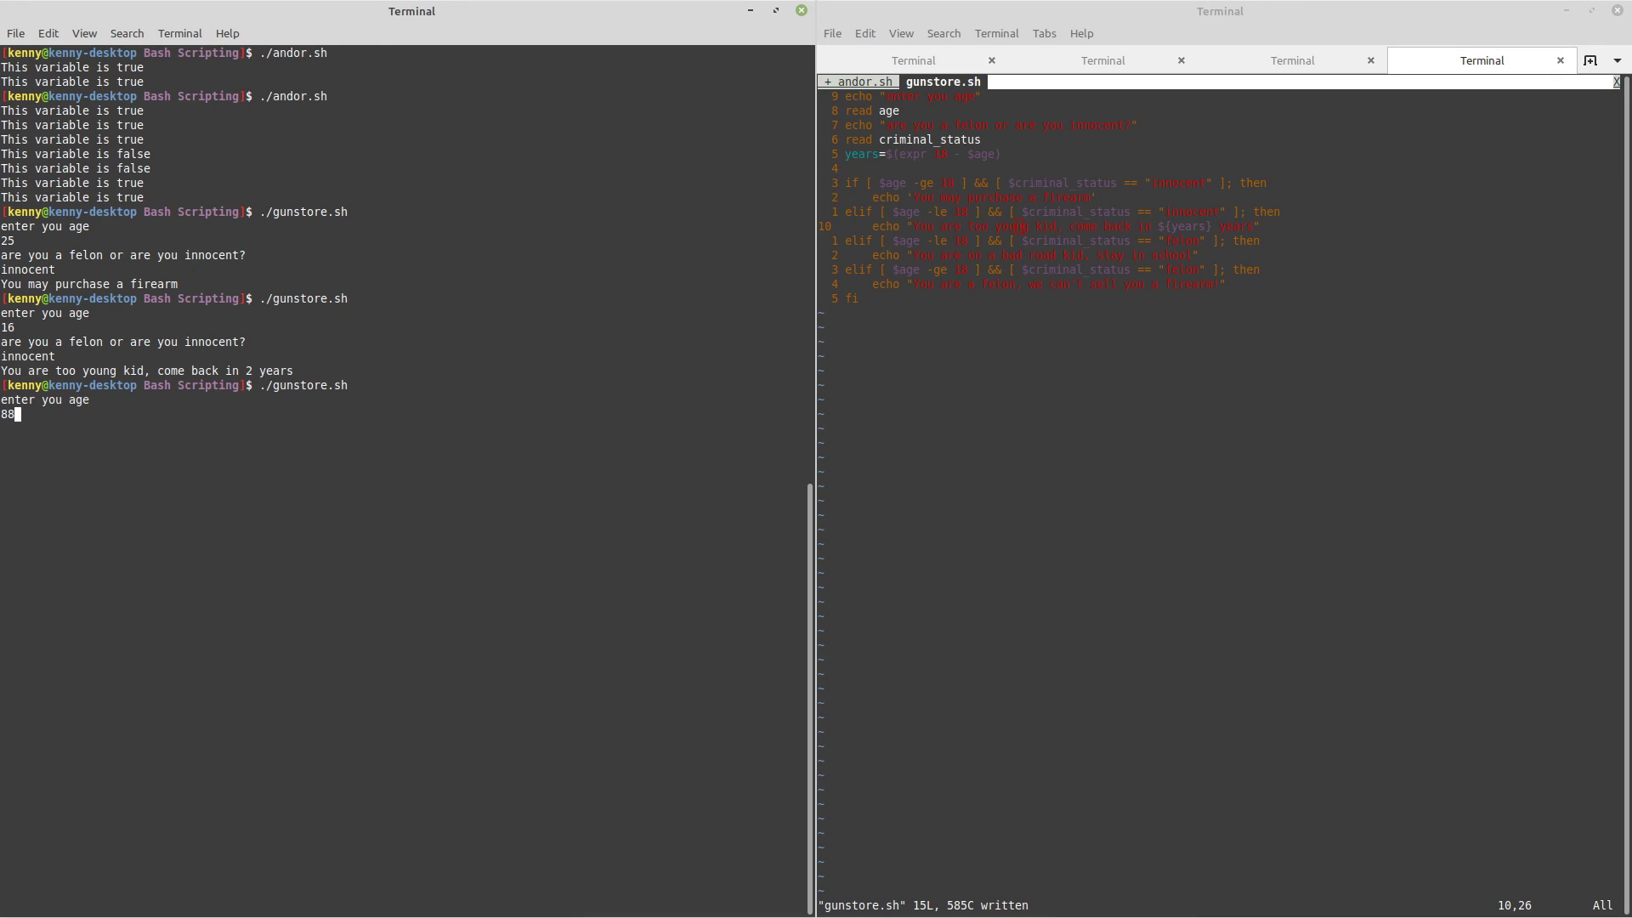
pyautogui.write('f')
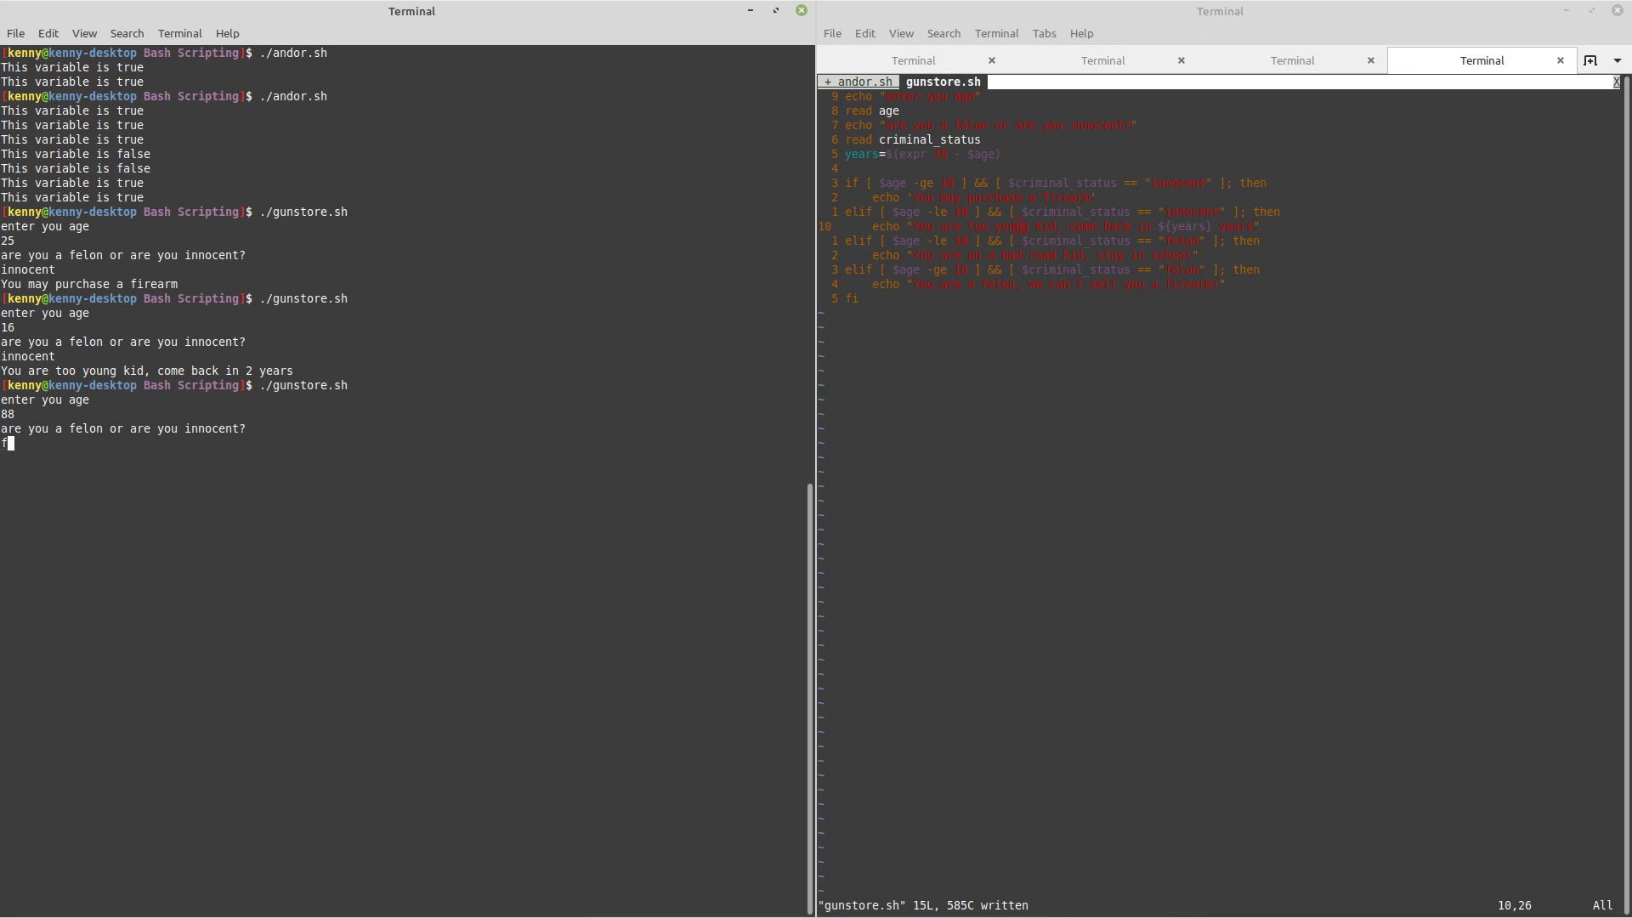
pyautogui.write('el')
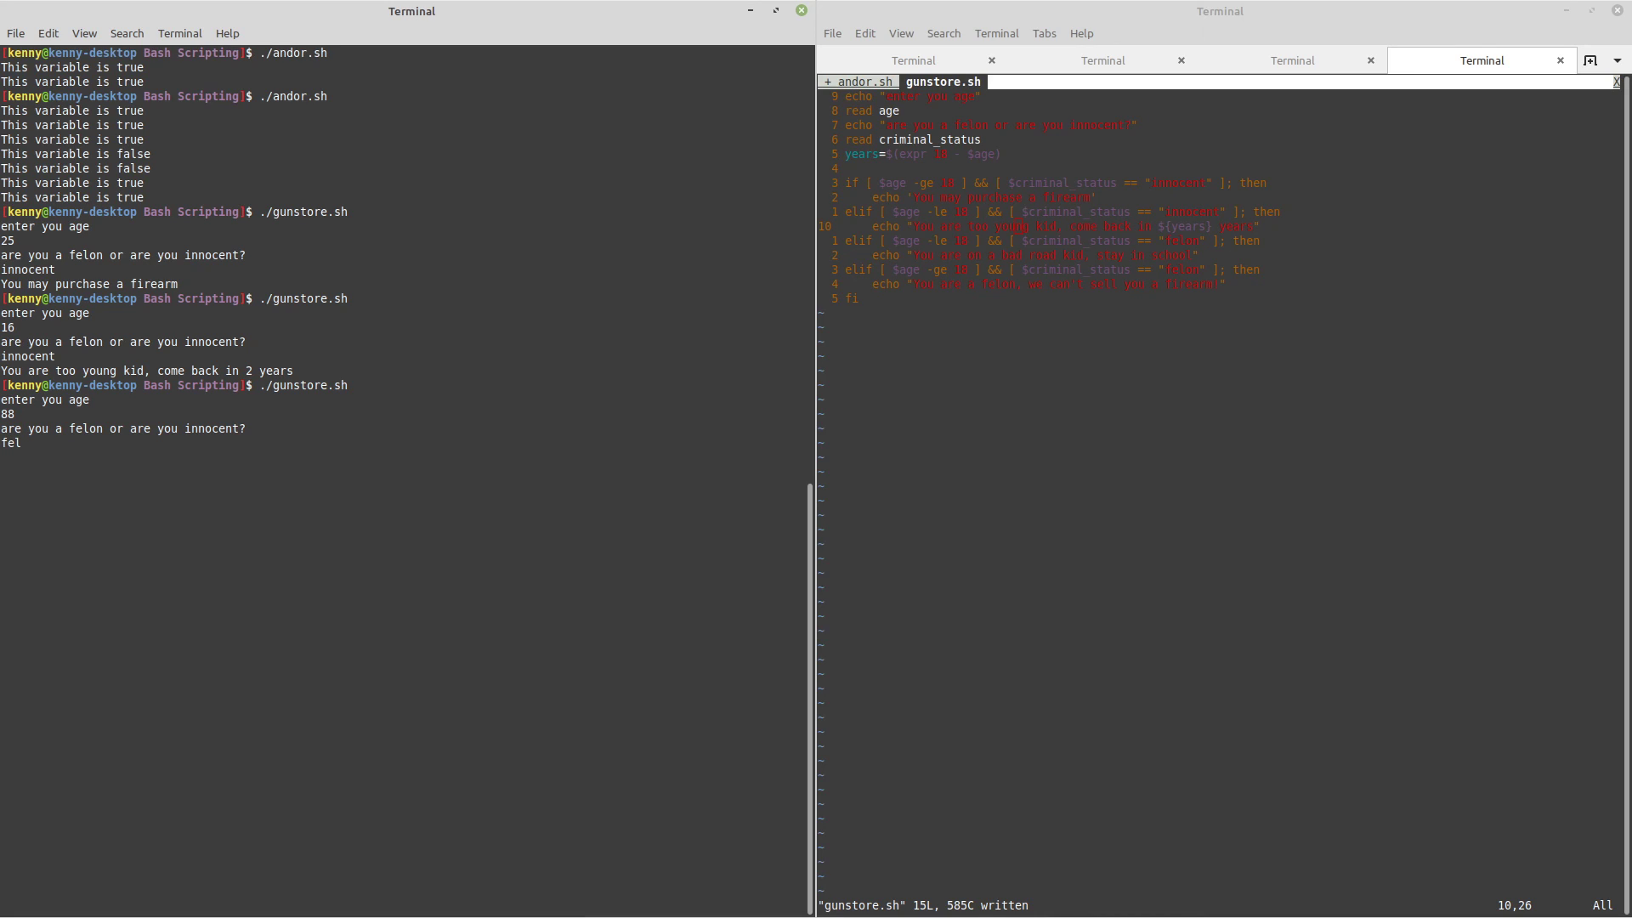